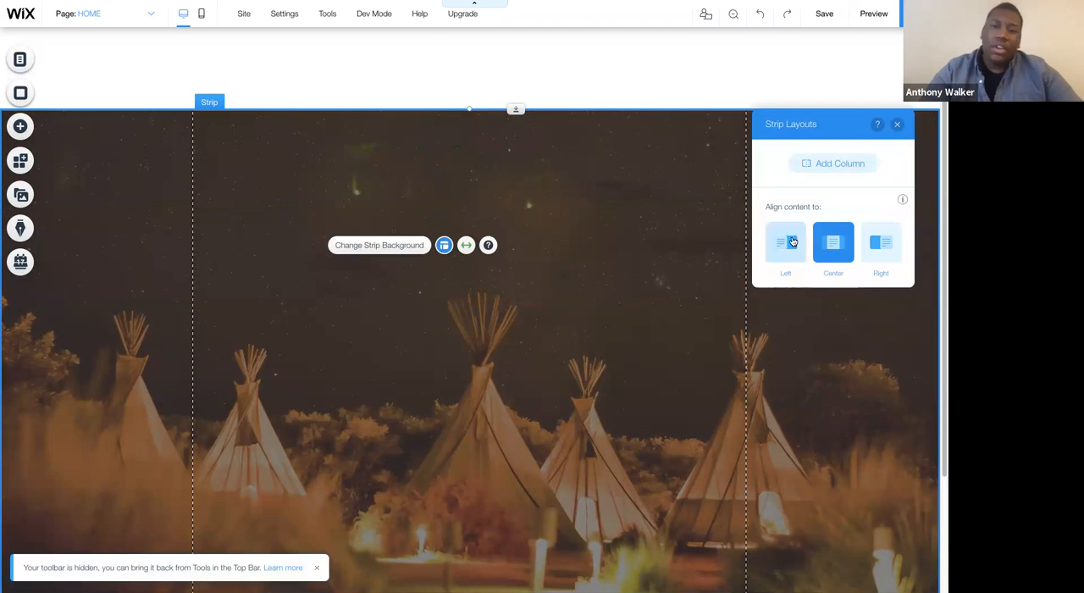
# Step: Align the strip's content to the left and open the Add panel's Text elements
pyautogui.click(785, 243)
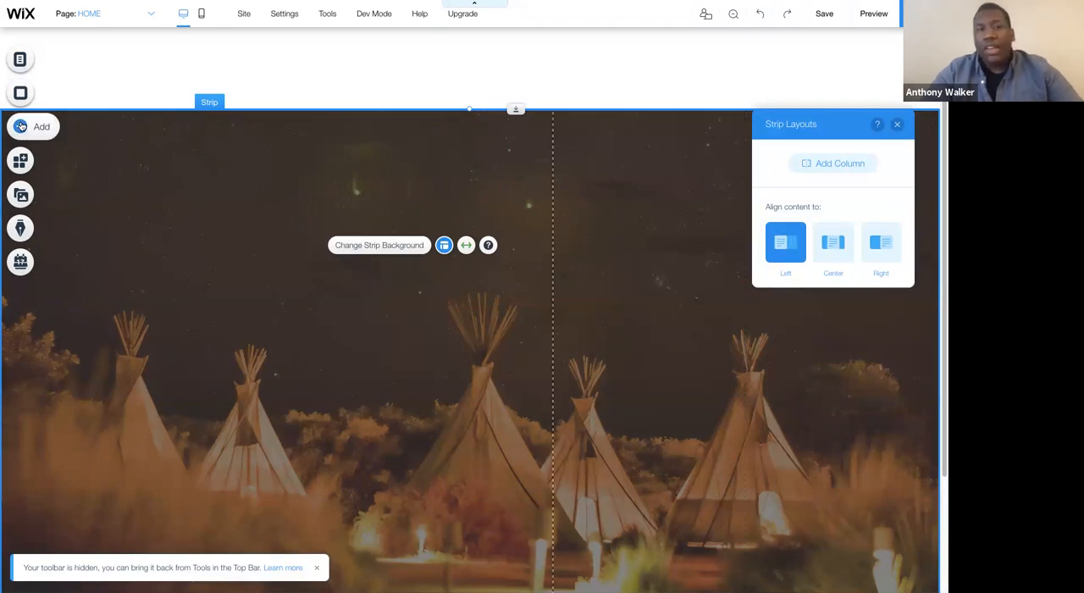
pyautogui.click(33, 126)
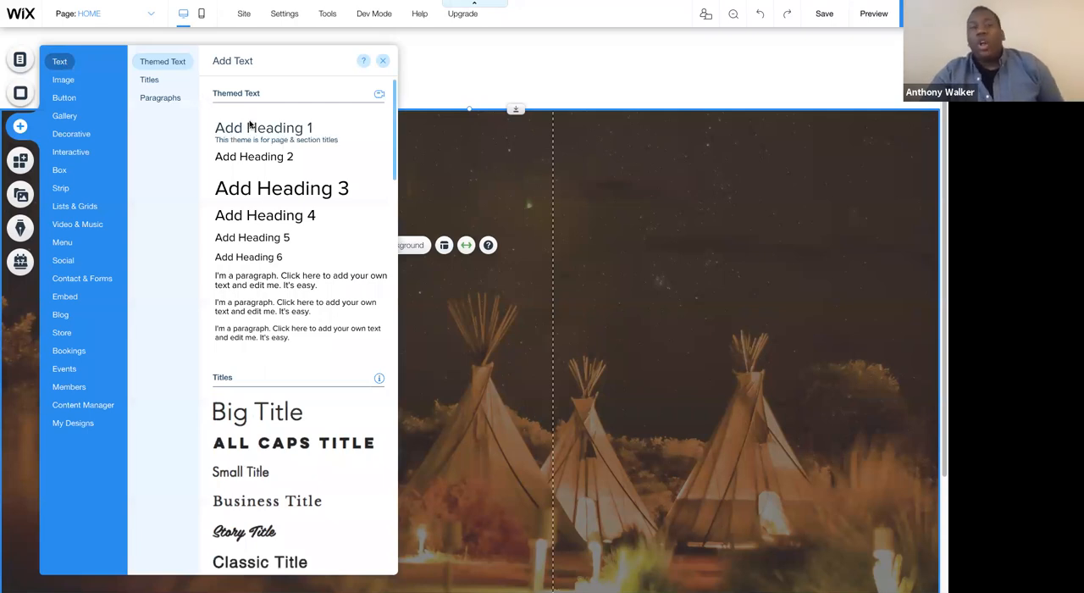
pyautogui.moveTo(238, 156)
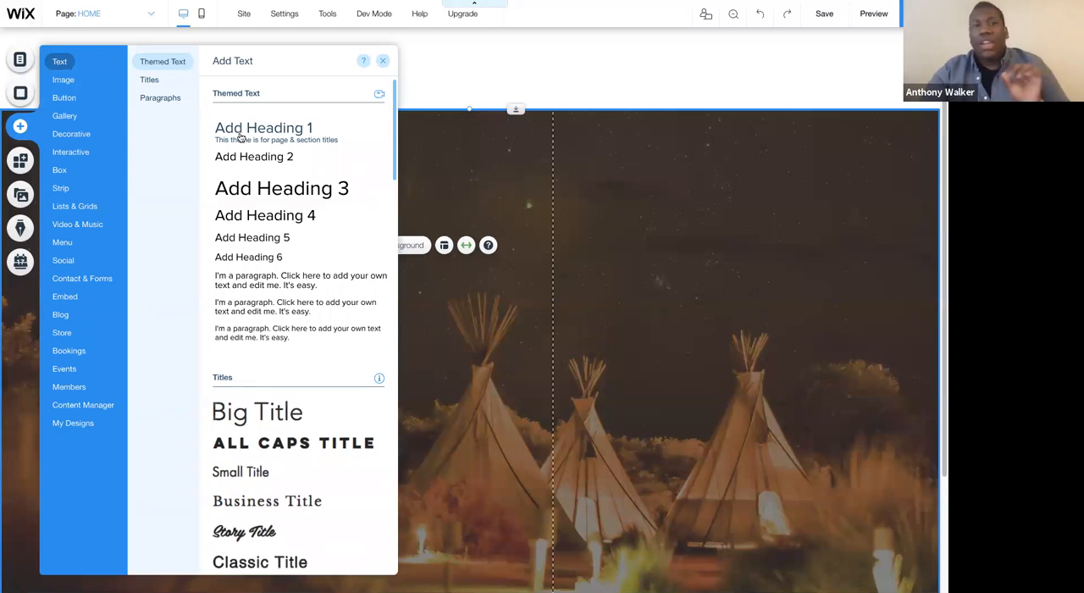
# Step: Drag a Heading 1 onto the strip's top-left, select it and open Text Settings
pyautogui.moveTo(263, 128); pyautogui.dragTo(457, 167)
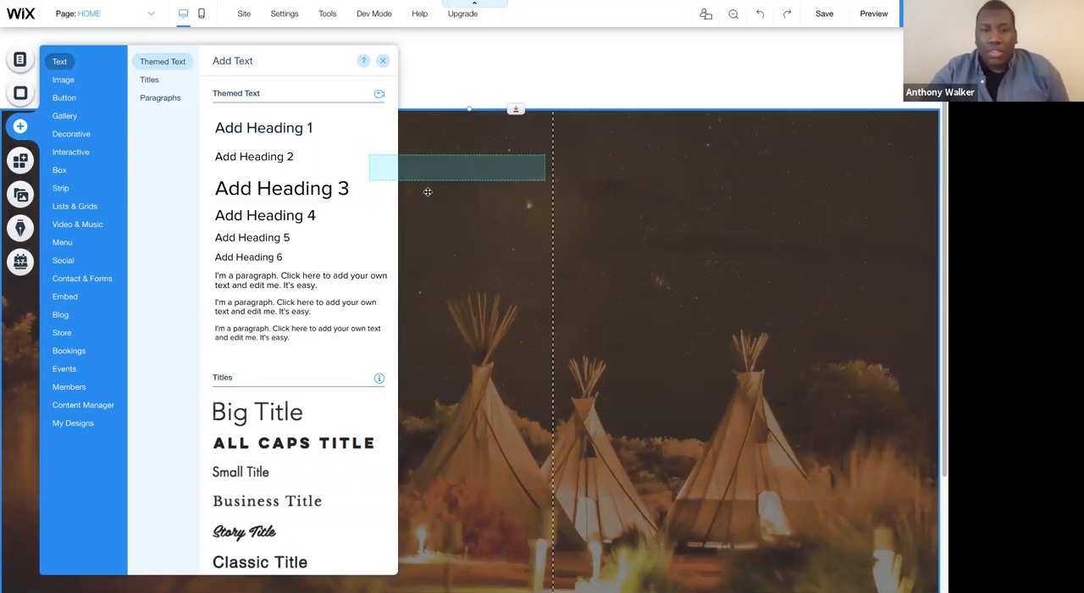
pyautogui.click(263, 127)
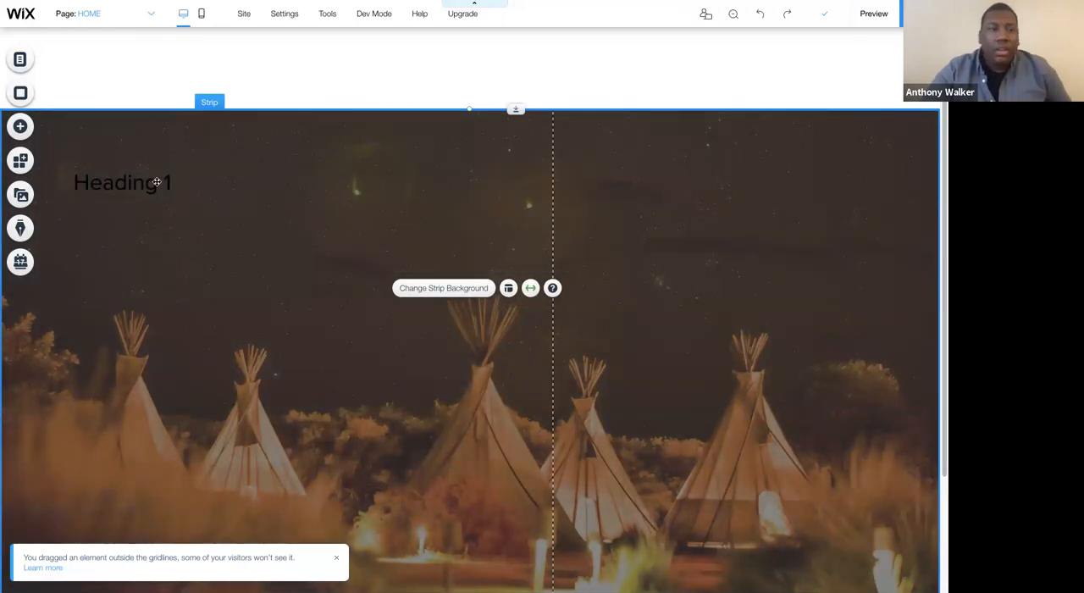
pyautogui.click(123, 182)
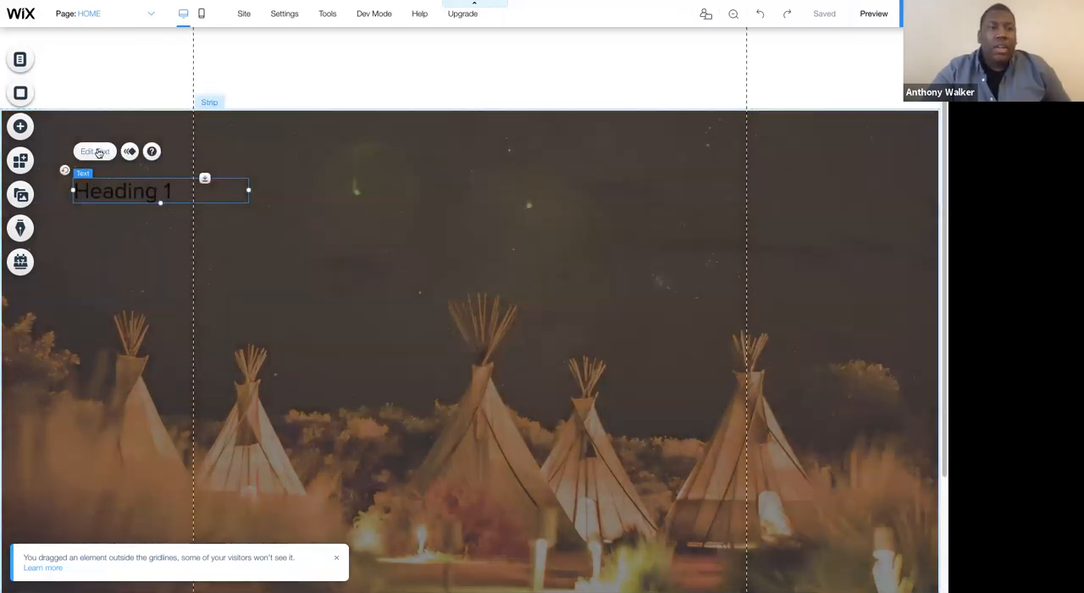
pyautogui.click(94, 150)
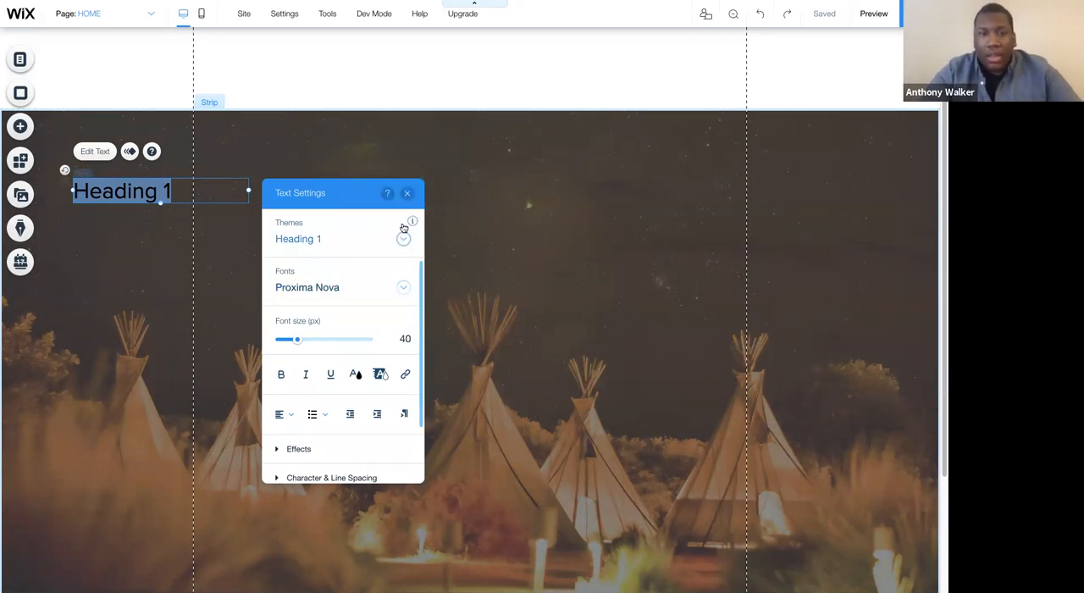
# Step: Style the heading as 60 px light-coloured Playfair Display Bold and save it as the Heading 1 theme
pyautogui.click(400, 339)
pyautogui.write('60')
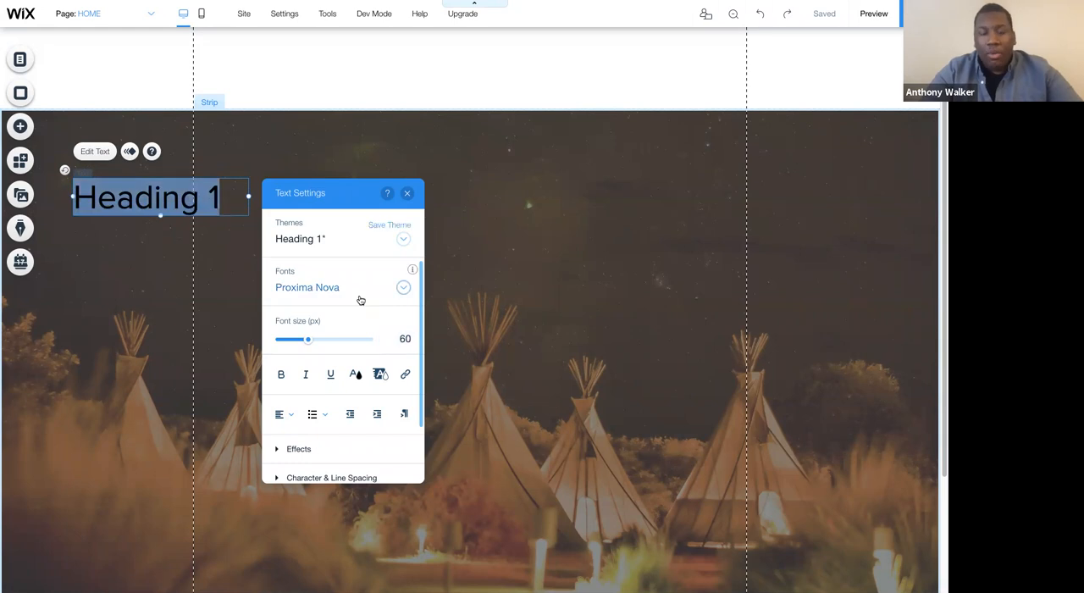
pyautogui.click(343, 287)
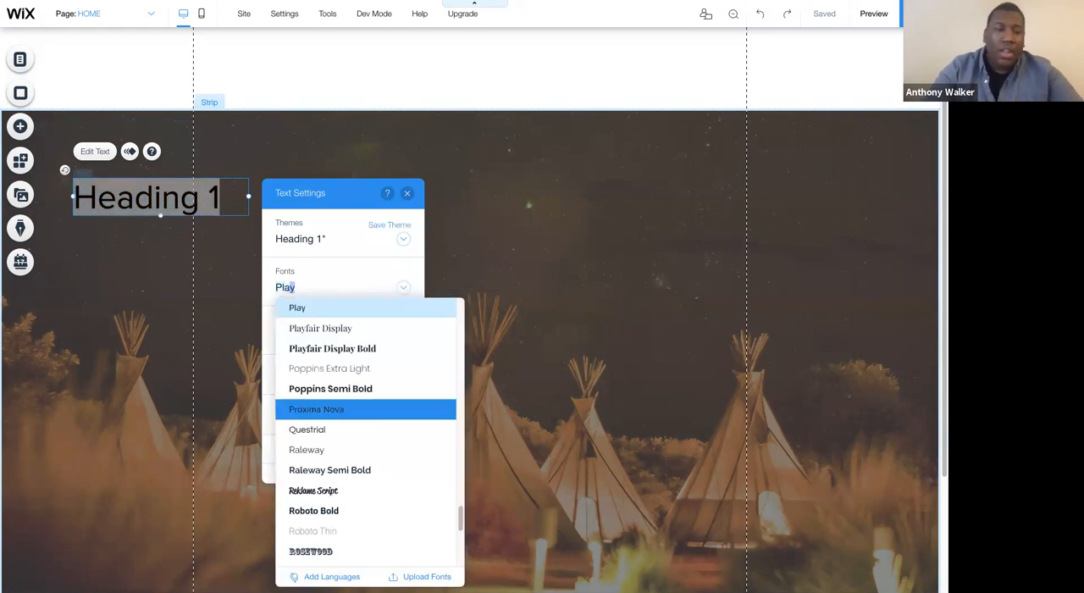
pyautogui.moveTo(332, 348)
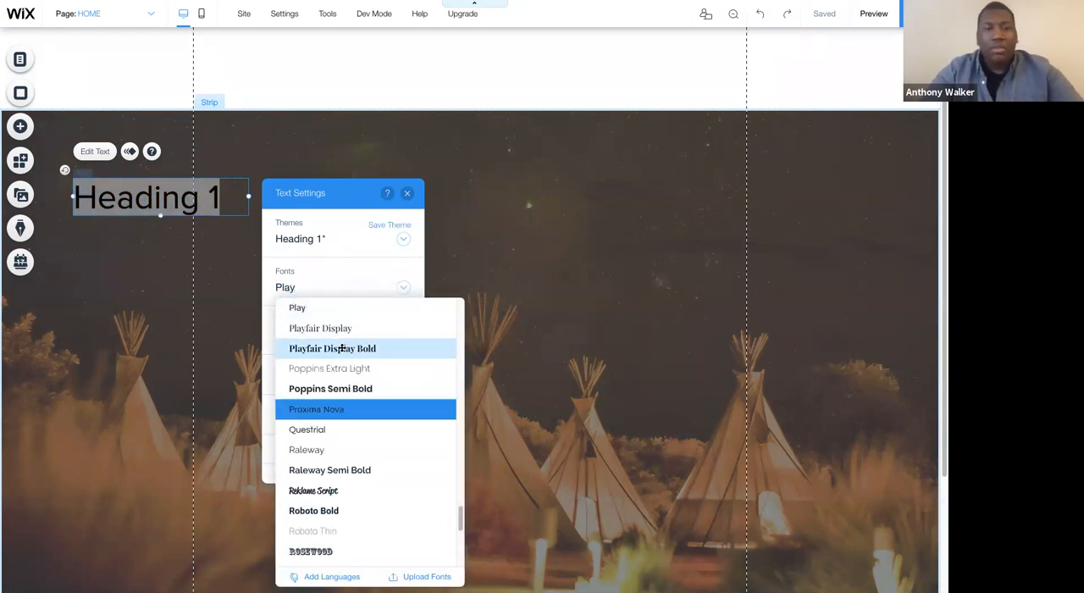
pyautogui.click(332, 348)
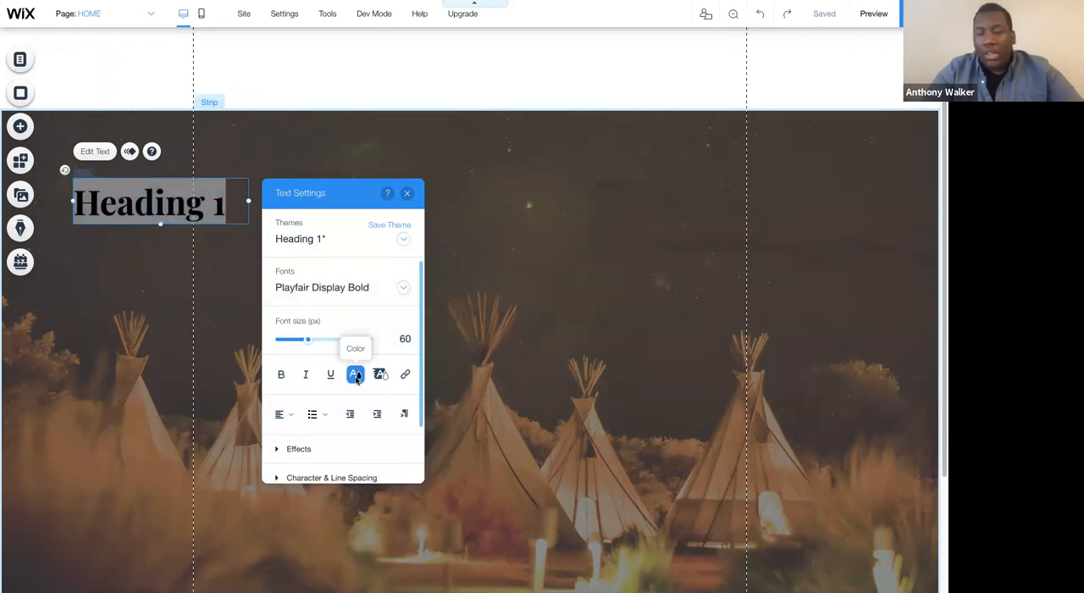
pyautogui.click(355, 375)
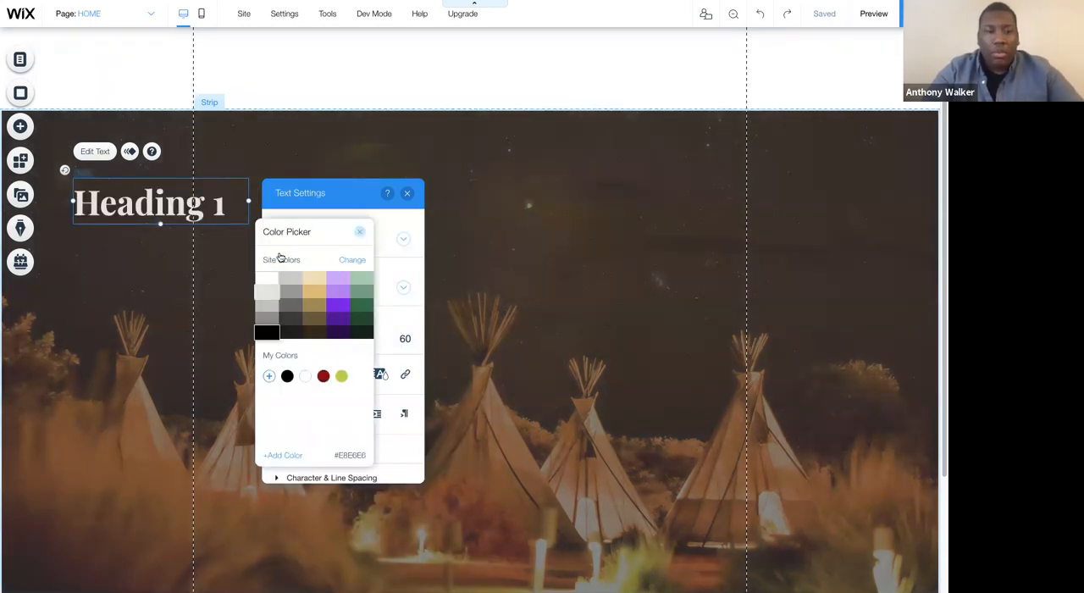
pyautogui.click(266, 280)
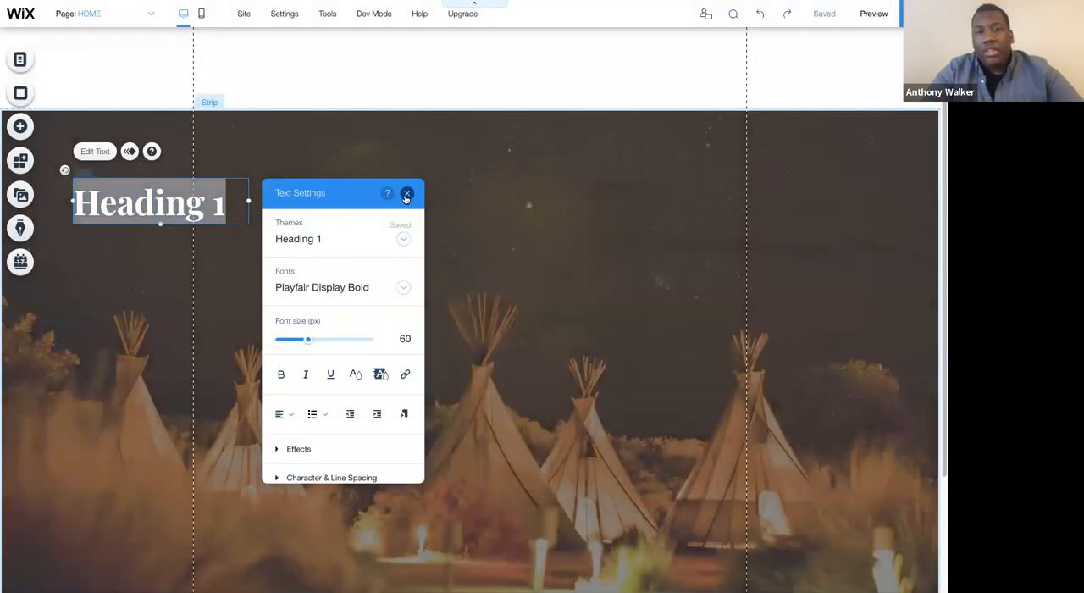
pyautogui.click(404, 193)
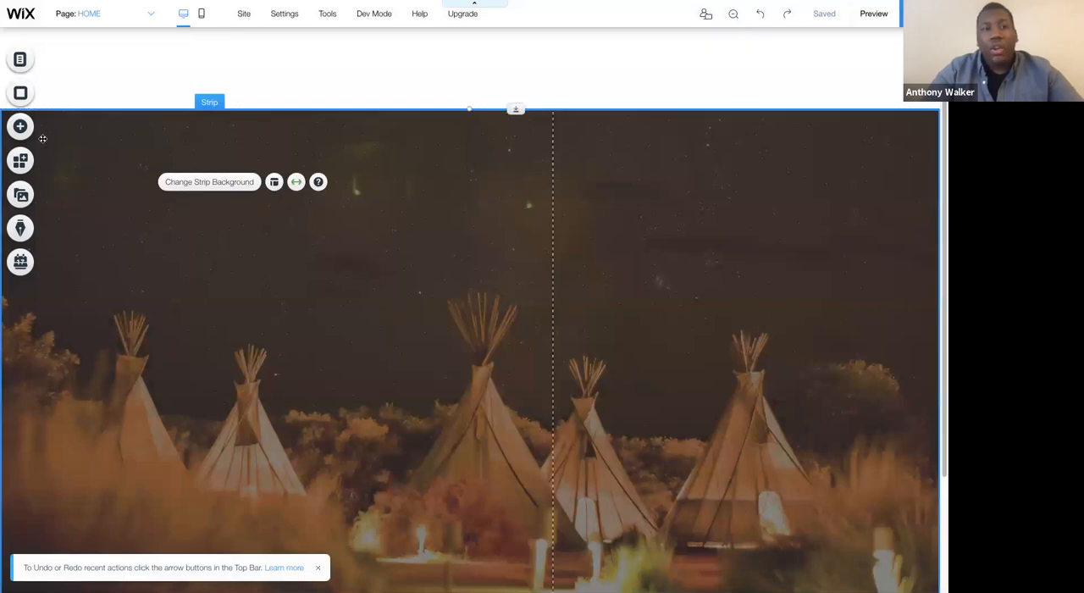
# Step: Add a fresh restyled Heading 1 from Add > Text to the strip and select it
pyautogui.click(19, 126)
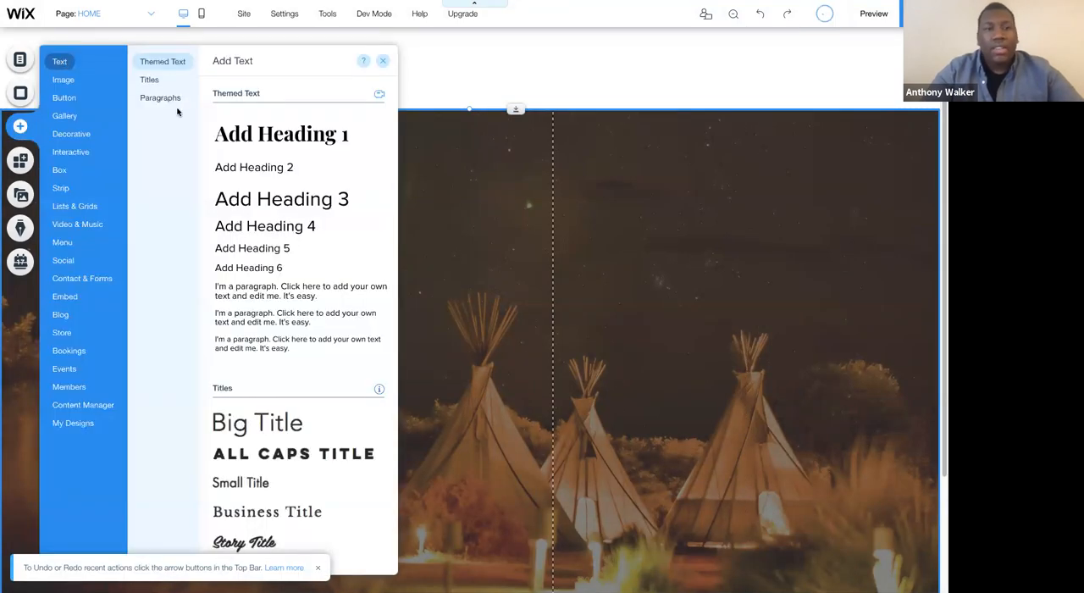
pyautogui.click(281, 134)
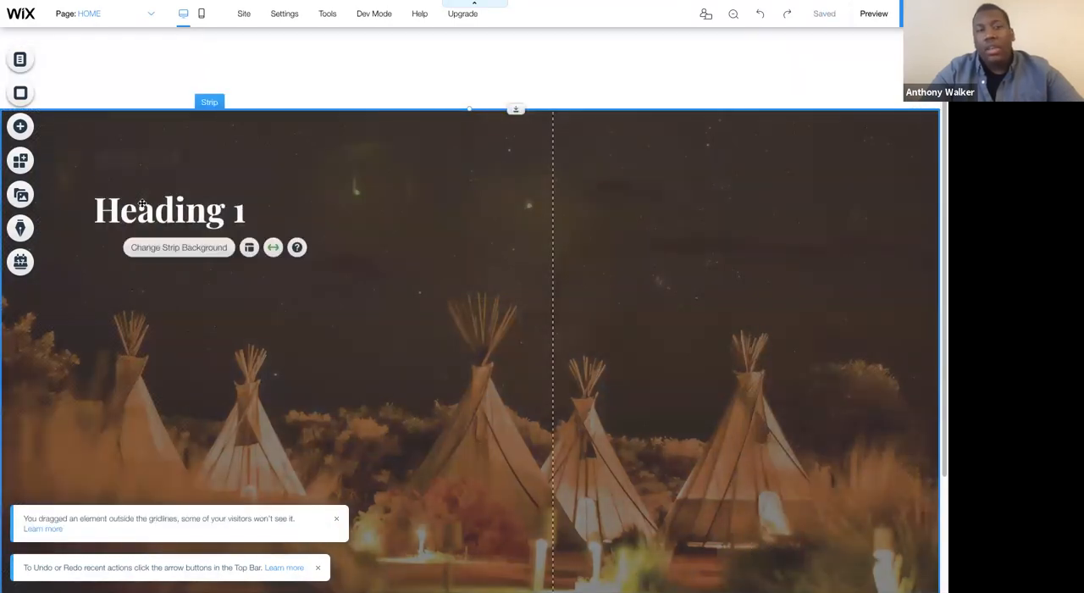
pyautogui.click(161, 208)
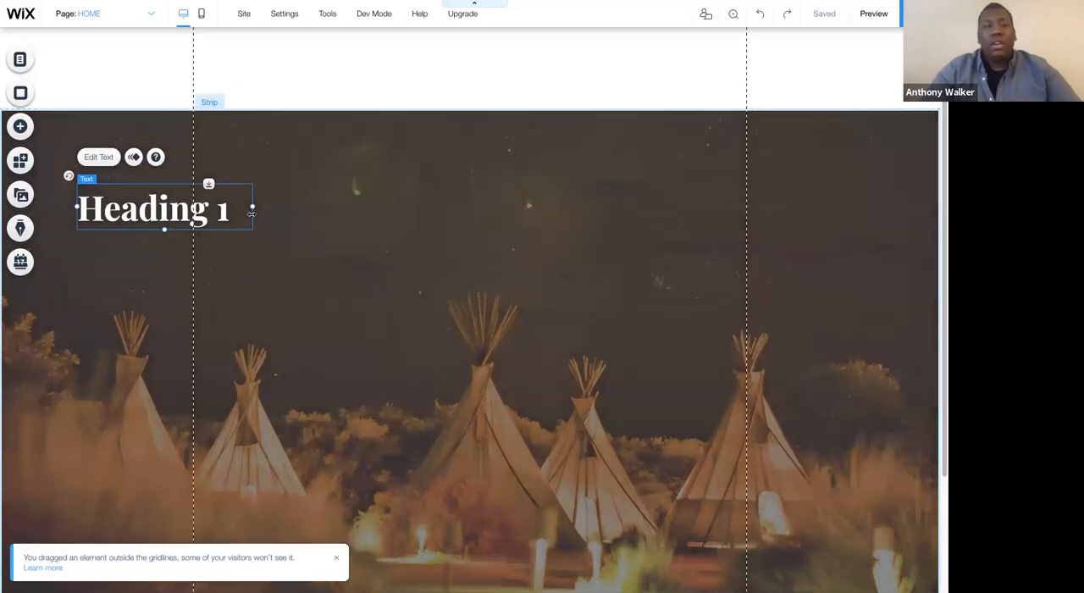
# Step: Widen the heading box and enter 'Explore the great outdoors while indulging in the greatest luxury'
pyautogui.moveTo(251, 214); pyautogui.dragTo(423, 216)
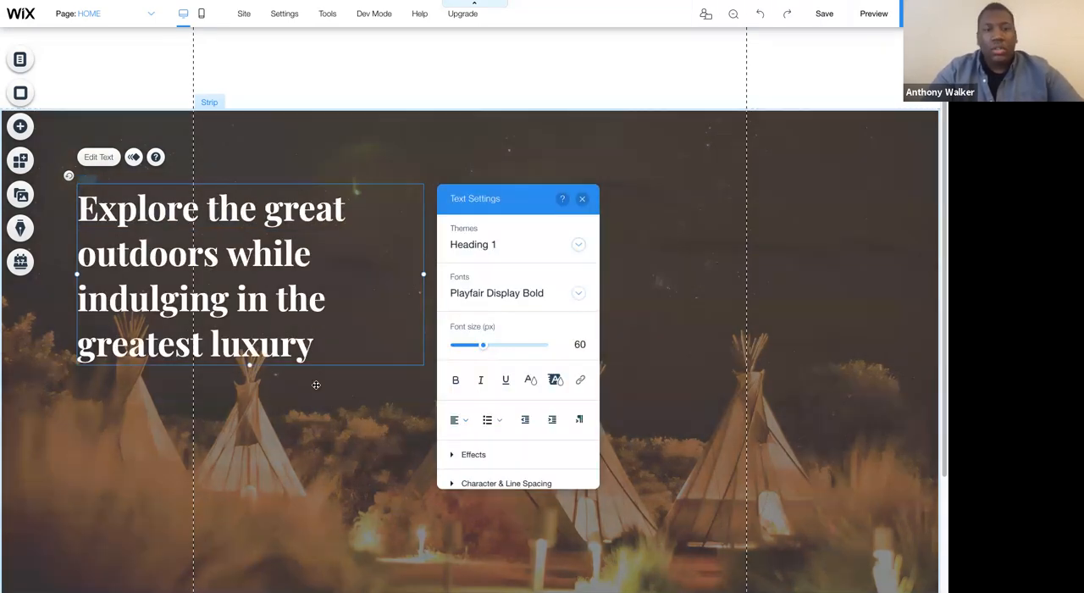
pyautogui.click(582, 198)
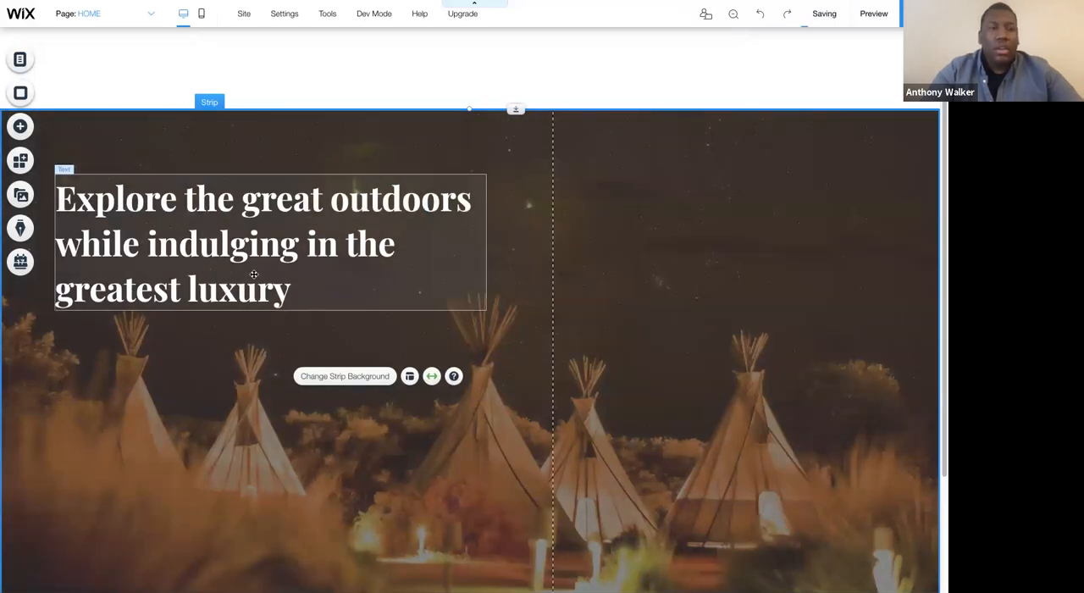
pyautogui.click(254, 246)
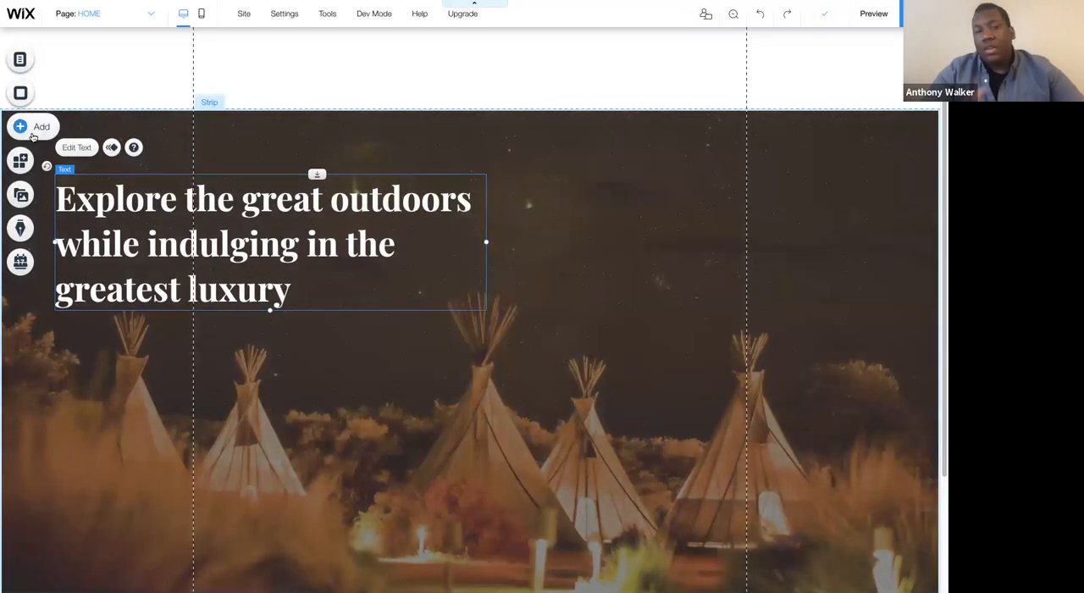
# Step: Open the Add elements list to reach the themed paragraph options
pyautogui.click(19, 127)
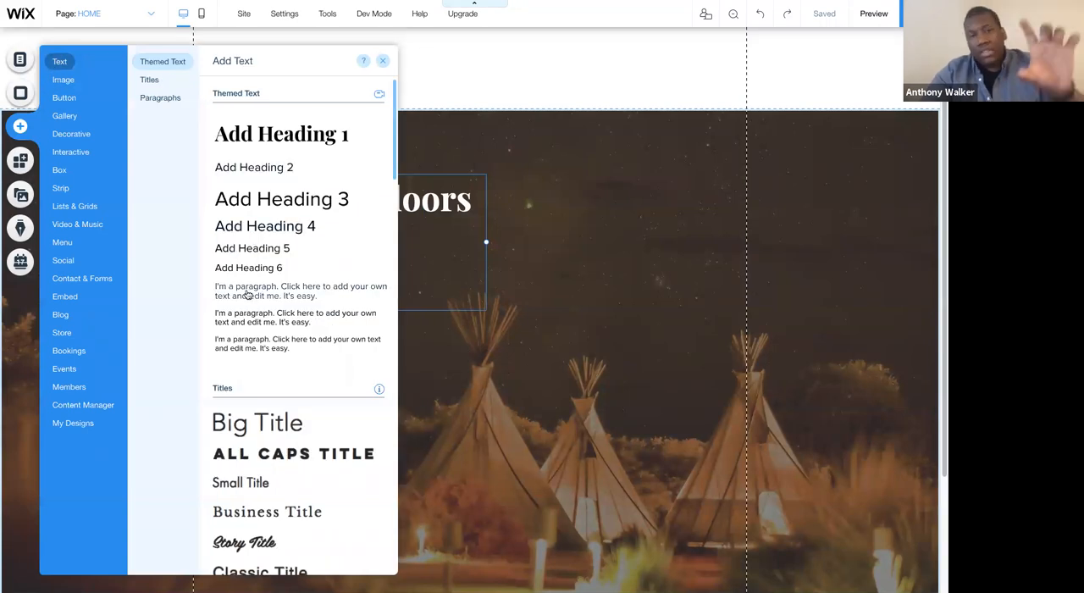
pyautogui.moveTo(237, 302)
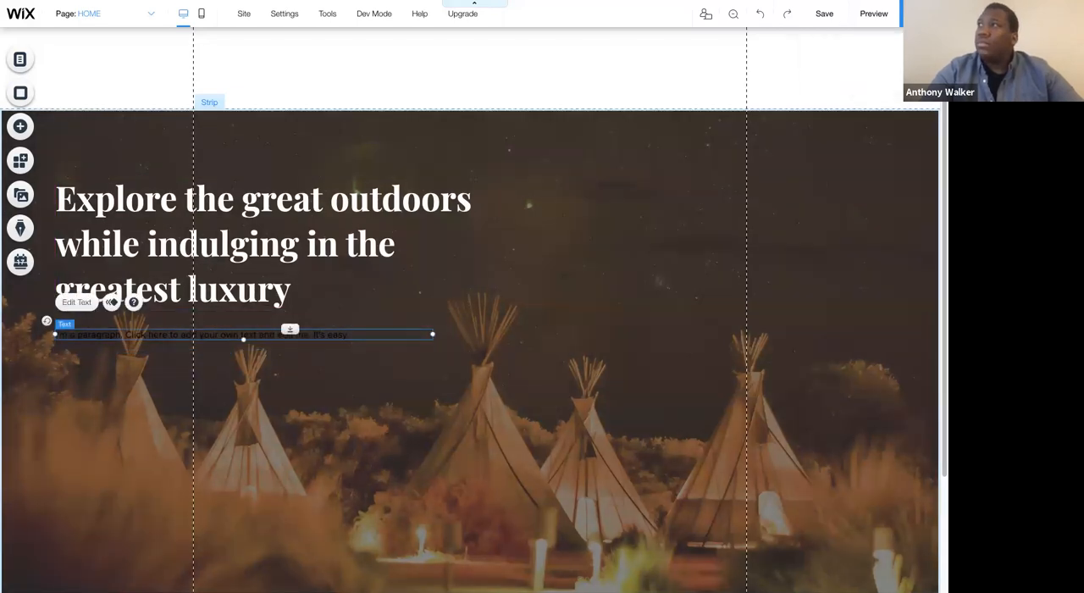
pyautogui.moveTo(712, 399)
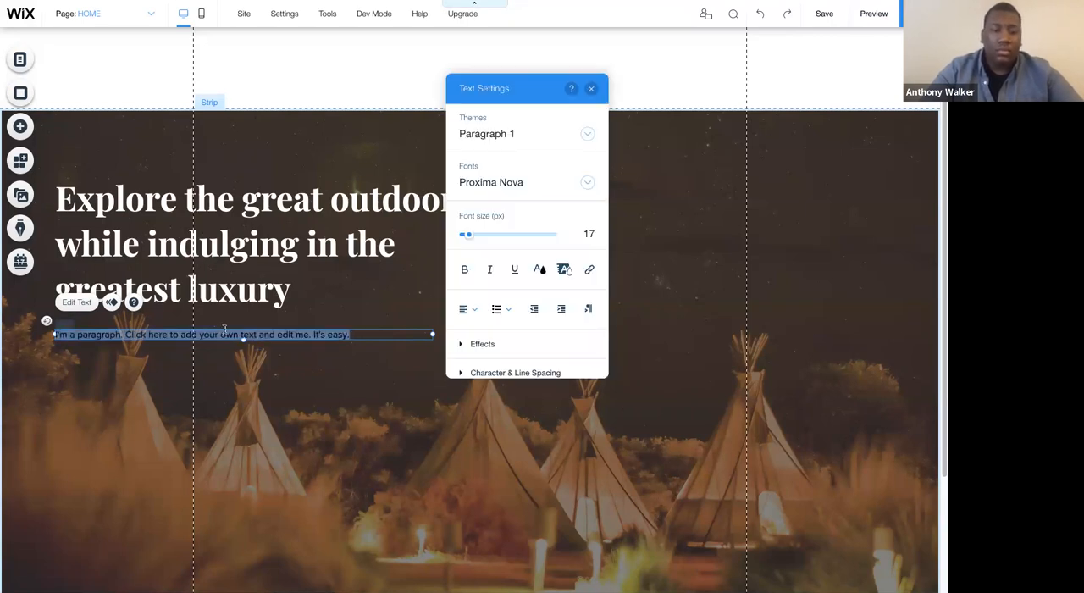
# Step: Enter the luxury-villas paragraph copy in white Roboto Thin and save the Paragraph 1 theme
pyautogui.write("Experience our luxury villas and forge unforgettable camping experiences across the continent's top destinations.")
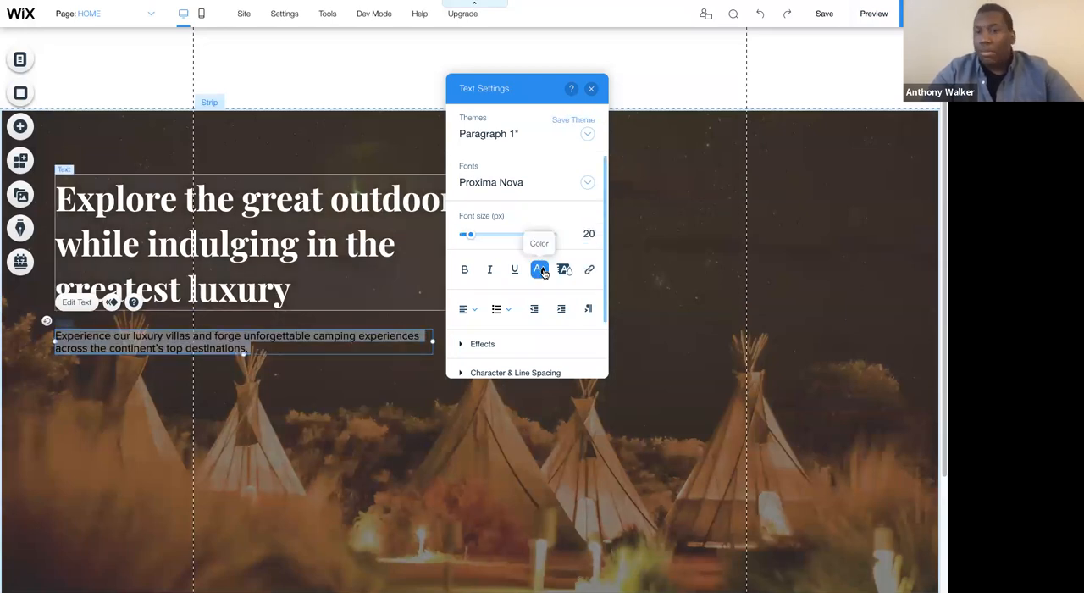
pyautogui.click(538, 269)
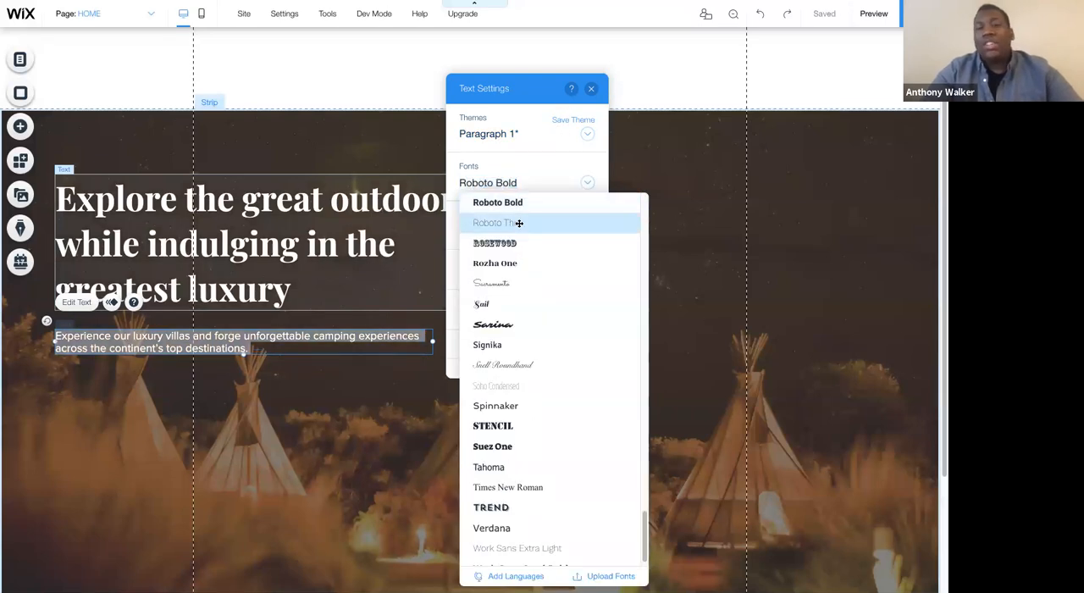
pyautogui.click(492, 222)
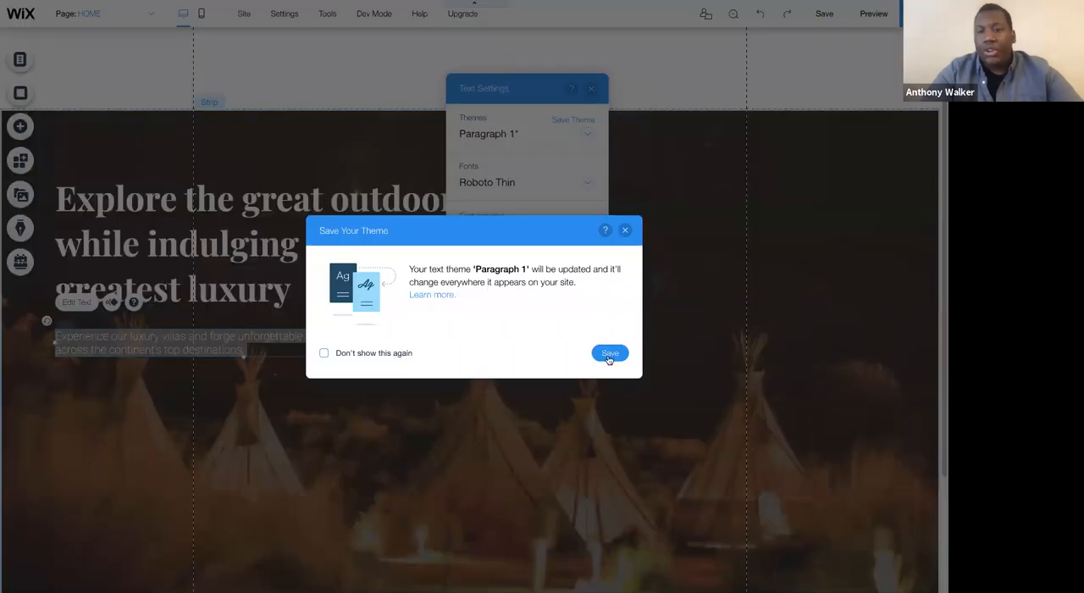
pyautogui.click(610, 353)
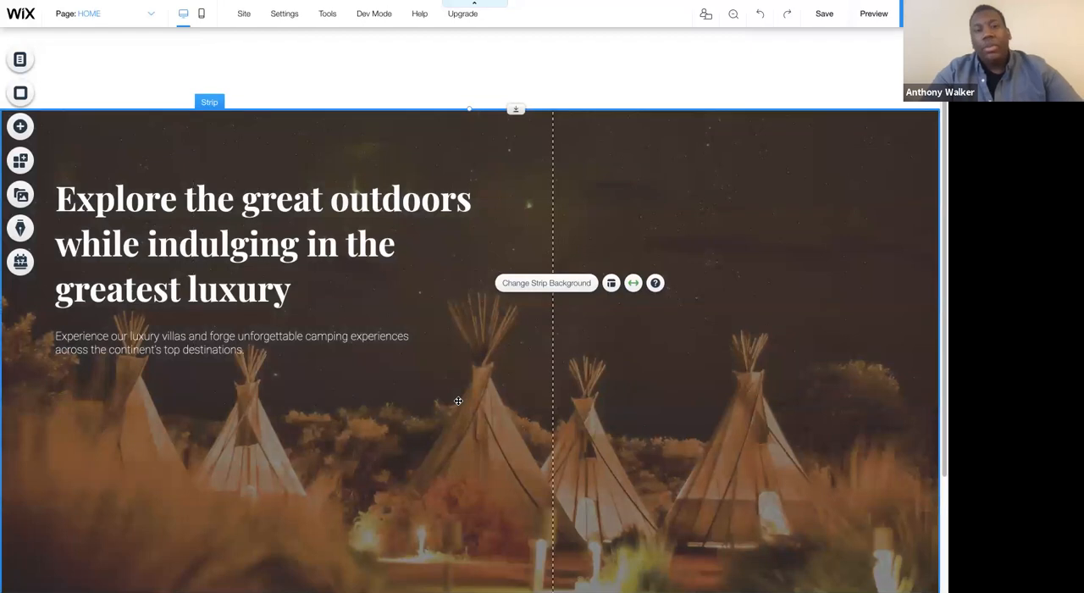
pyautogui.moveTo(506, 116)
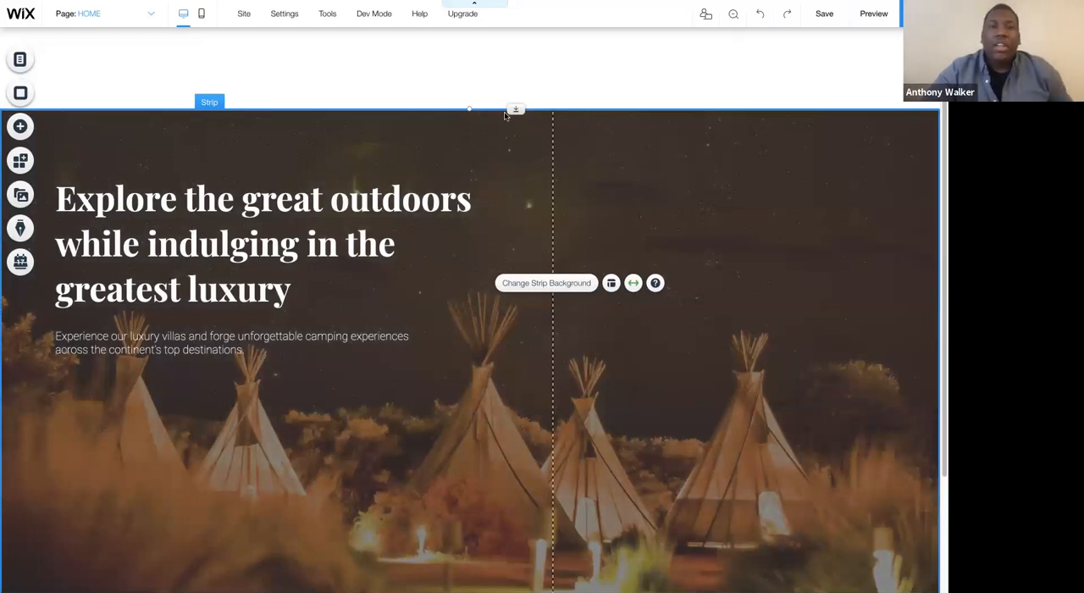
# Step: Select the heading, then the strip, and grab the paragraph to shift it lower
pyautogui.click(262, 243)
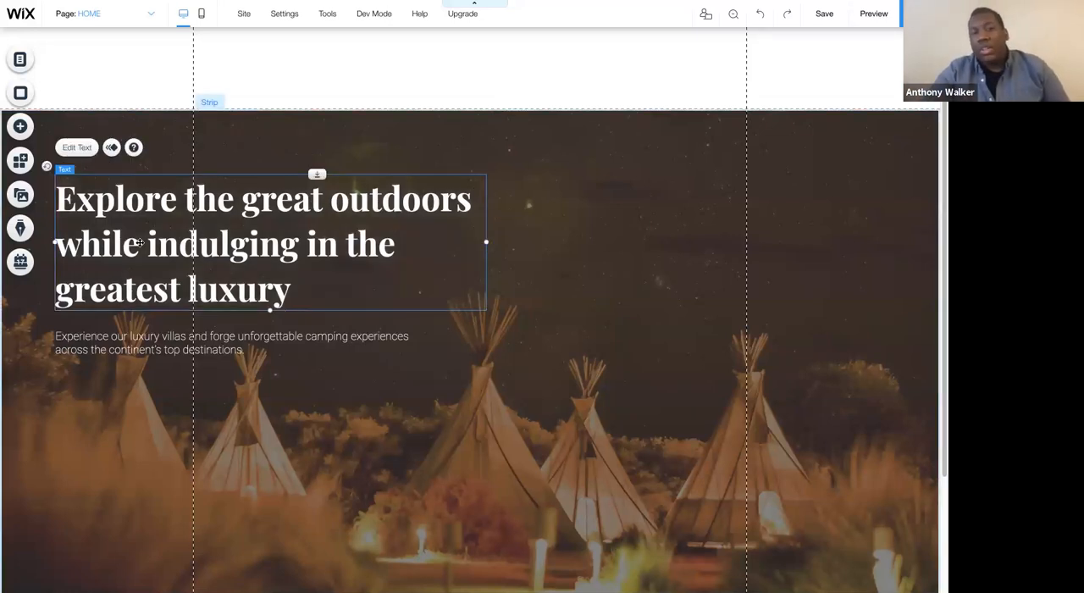
pyautogui.click(302, 449)
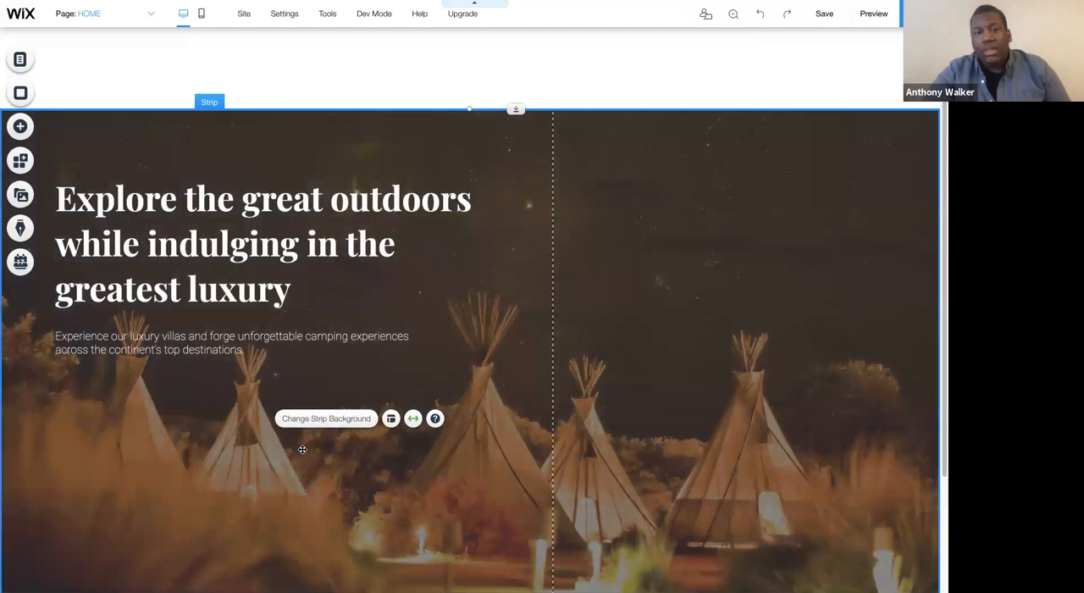
pyautogui.moveTo(524, 215)
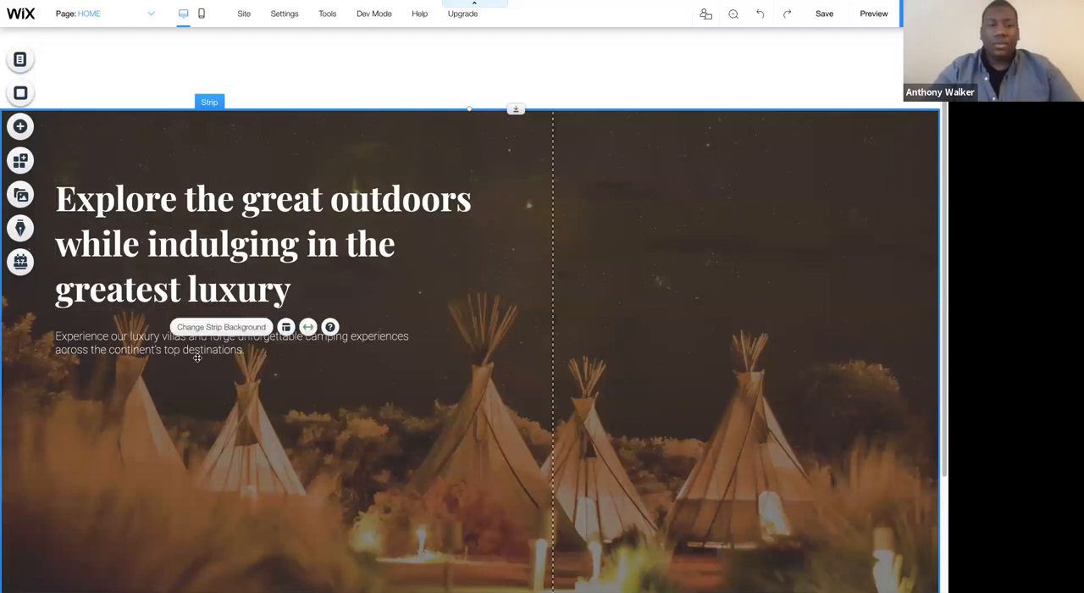
pyautogui.click(197, 342)
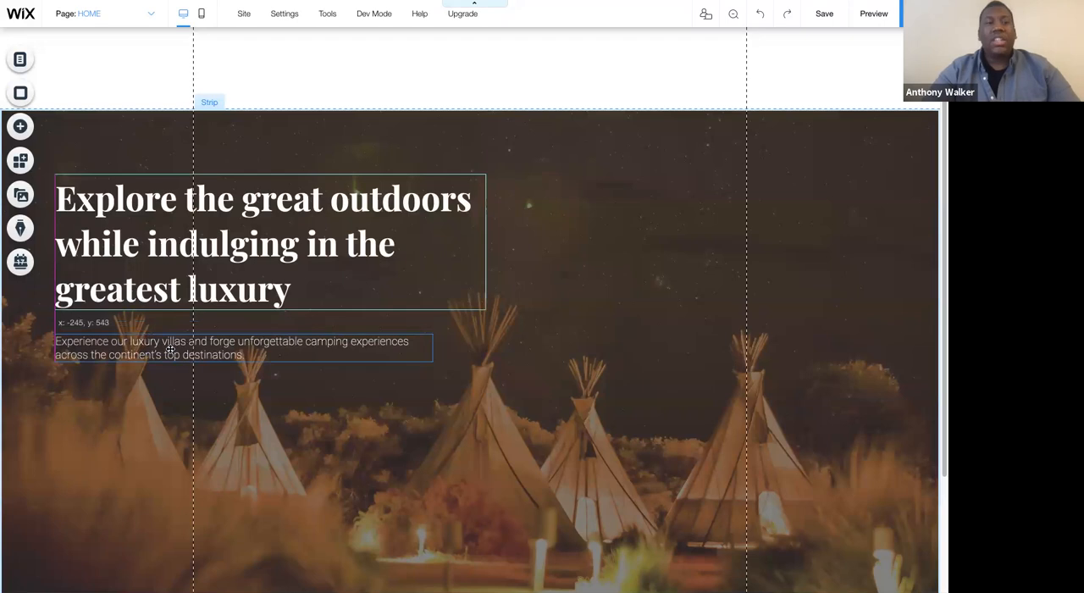
# Step: Confirm the heading's tag stays H1 in Text Settings, then nudge the paragraph down
pyautogui.click(262, 243)
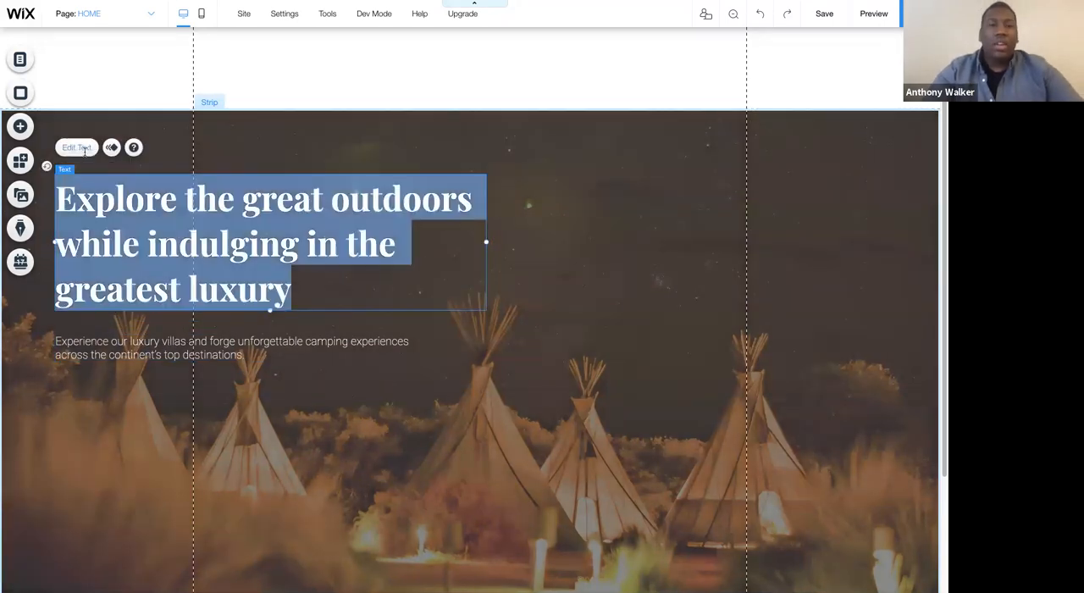
pyautogui.click(136, 347)
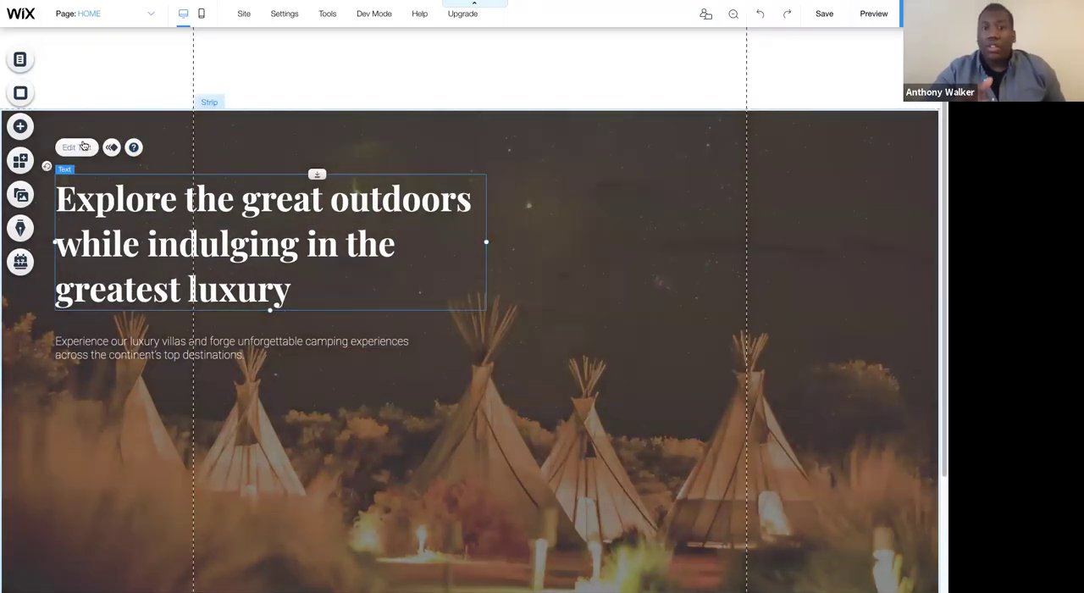
pyautogui.click(76, 146)
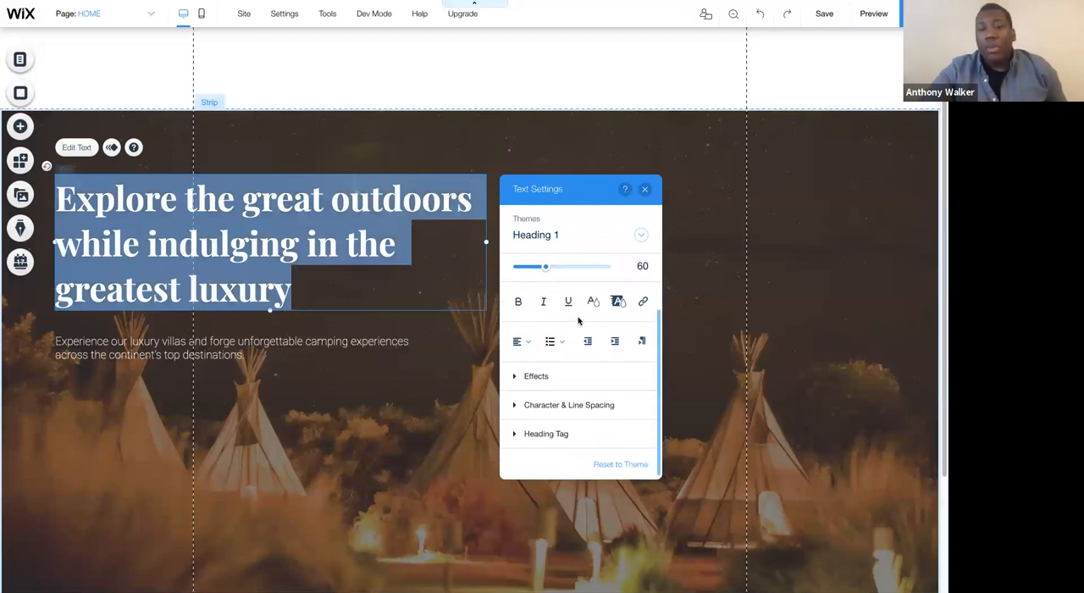
pyautogui.click(545, 434)
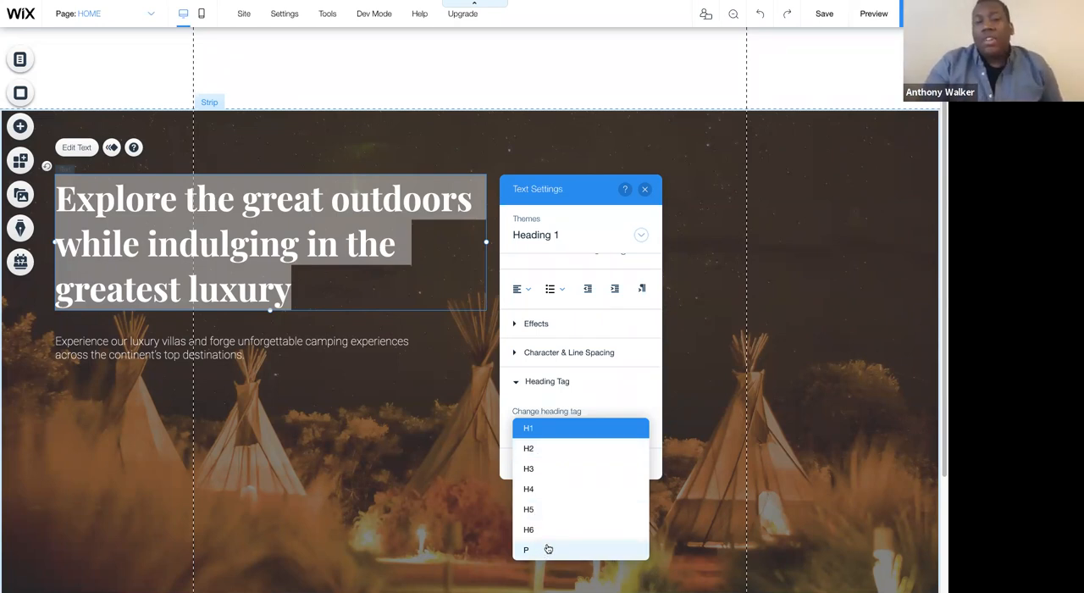
pyautogui.moveTo(542, 529)
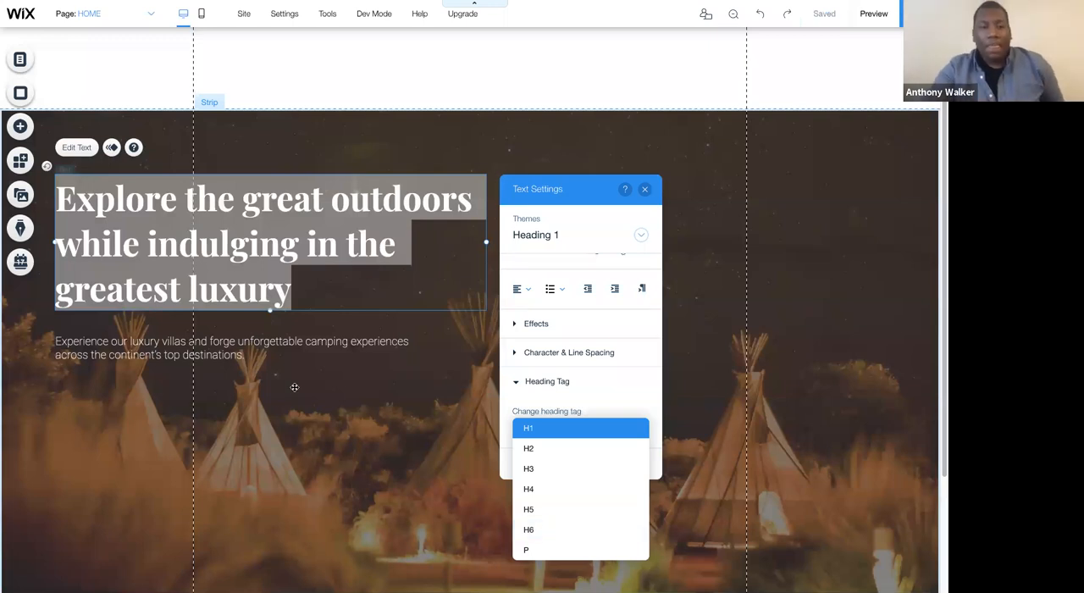
pyautogui.click(644, 189)
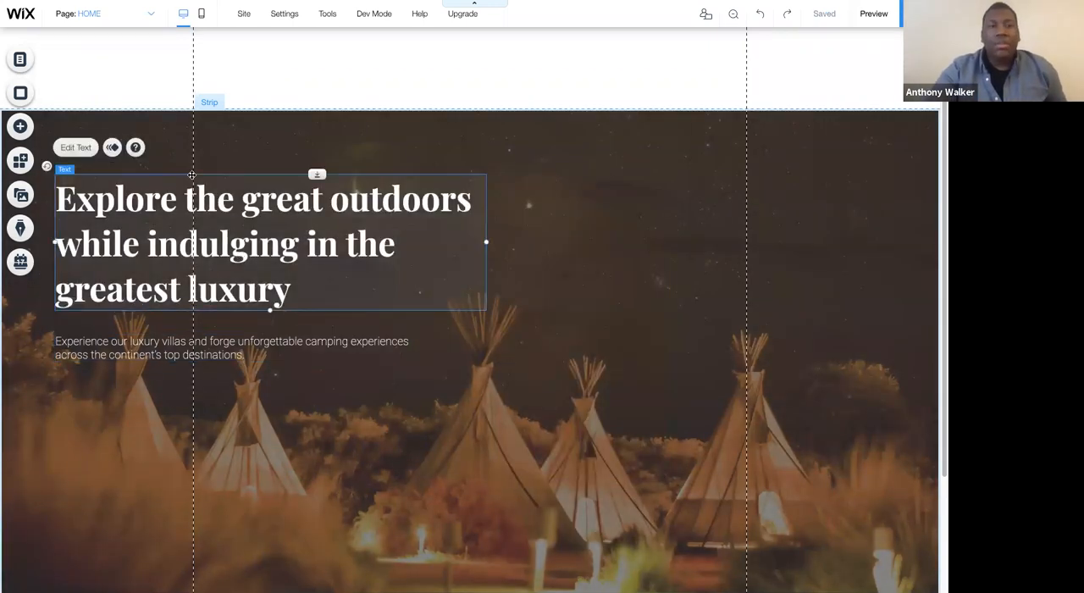
pyautogui.click(75, 147)
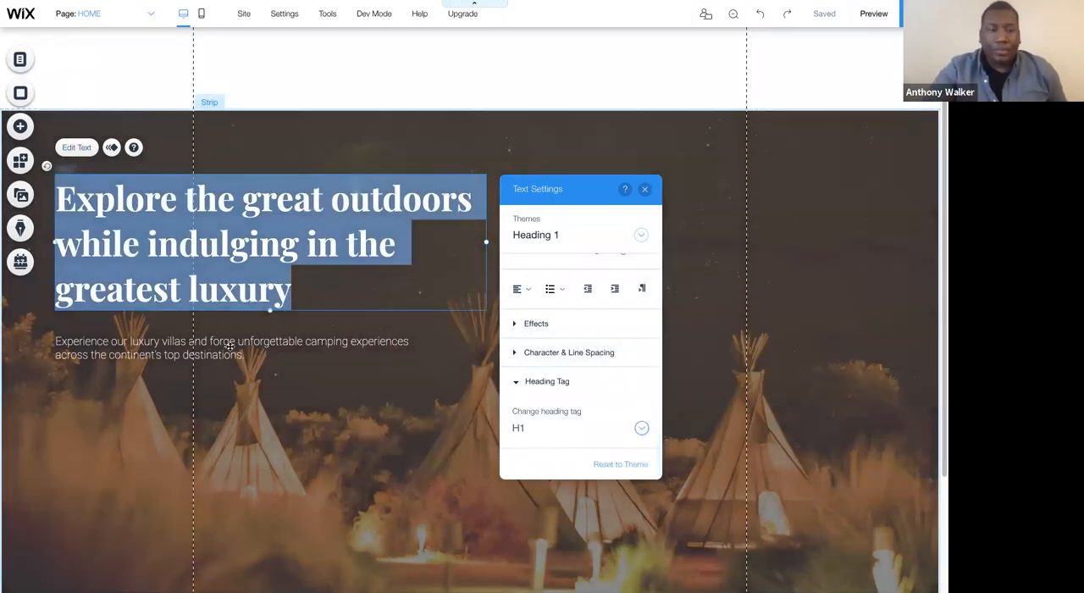
pyautogui.click(231, 347)
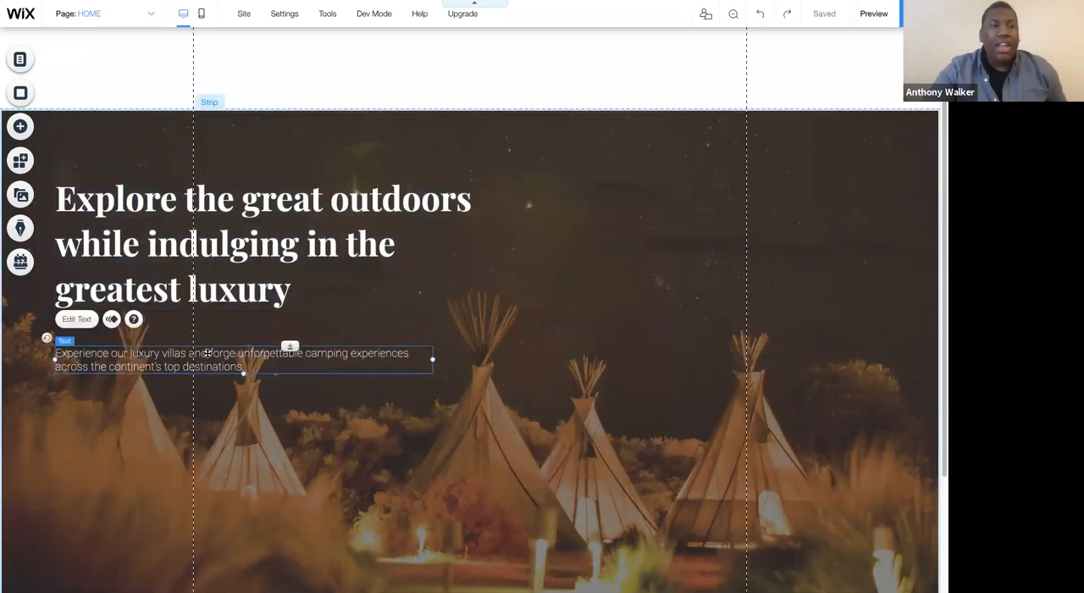
# Step: Add a horizontal divider line between the heading and paragraph and stretch it wider
pyautogui.click(19, 126)
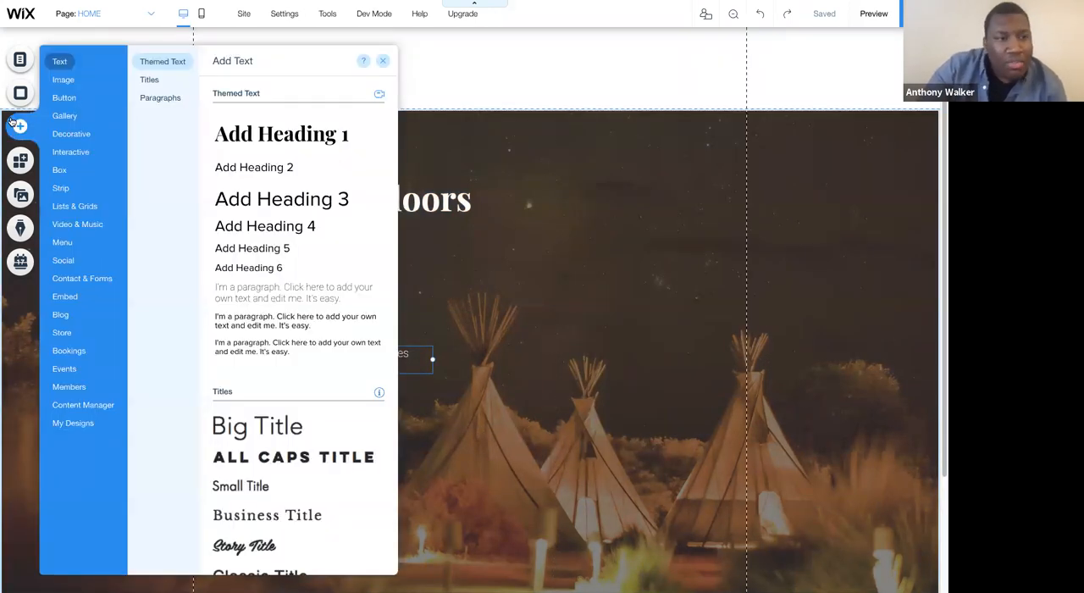
pyautogui.click(72, 134)
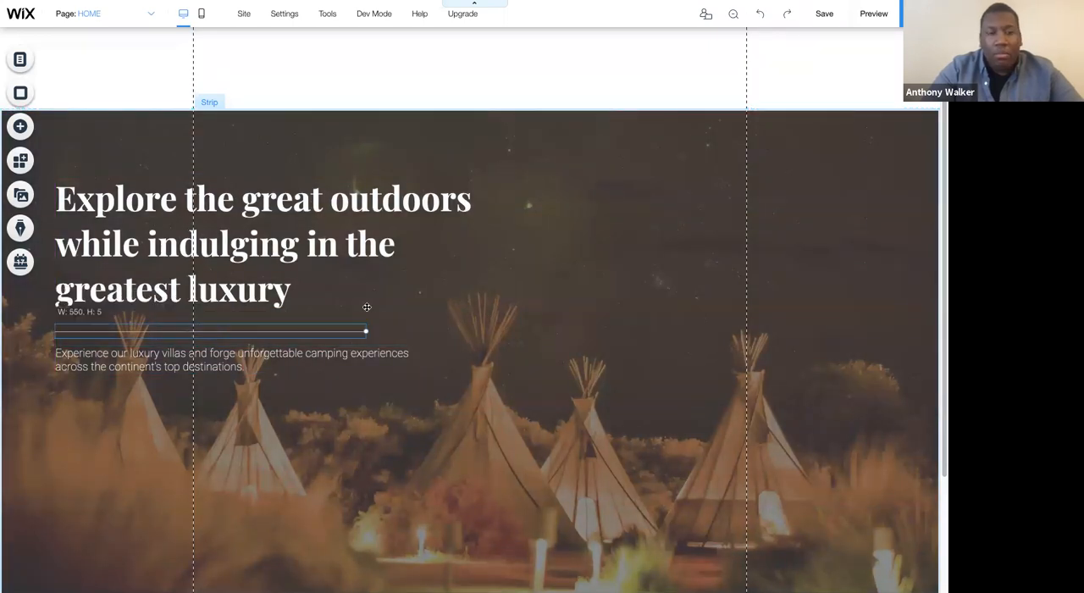
pyautogui.click(212, 332)
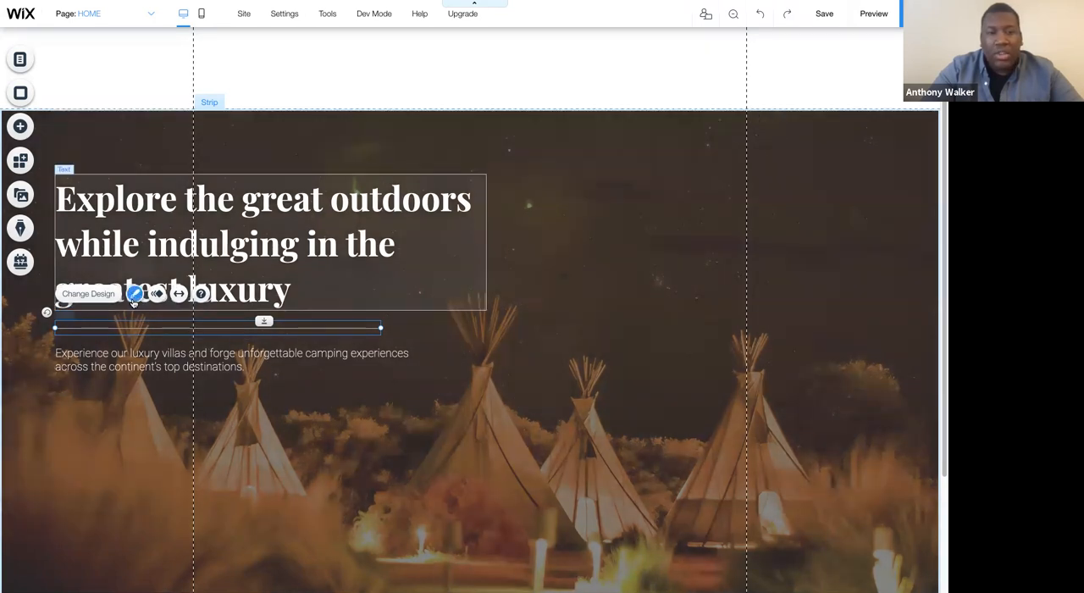
pyautogui.click(134, 293)
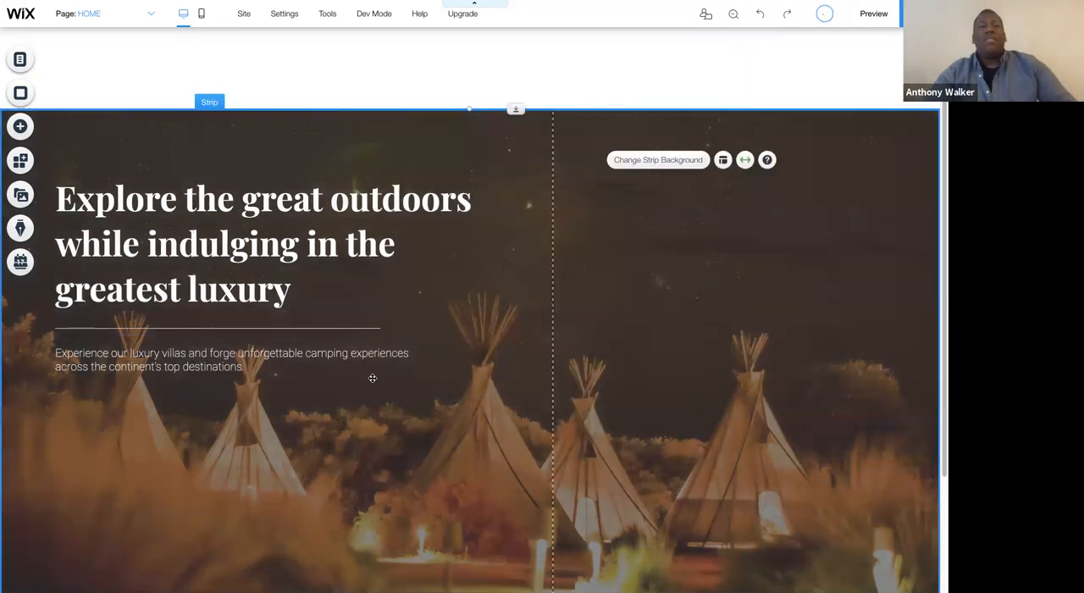
pyautogui.click(216, 329)
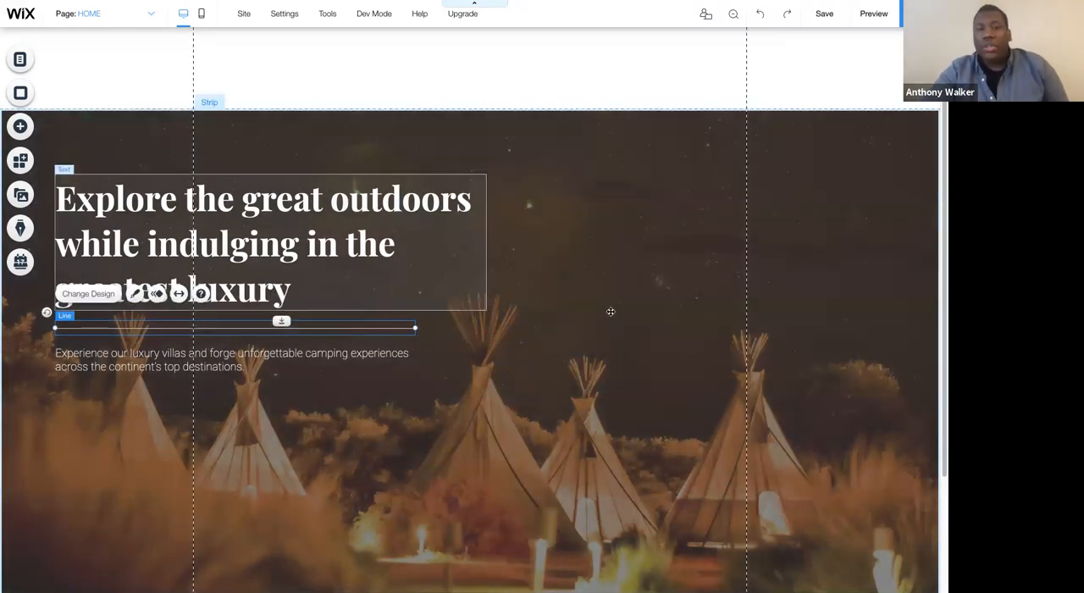
pyautogui.click(611, 312)
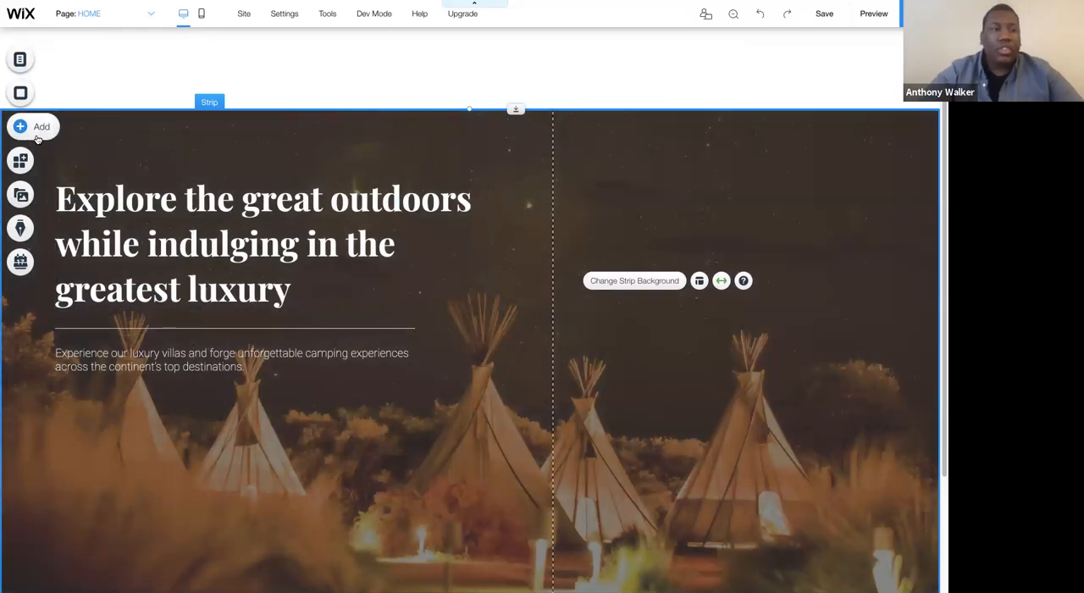
# Step: Add a grey themed button below the luxury-villas paragraph and widen it slightly
pyautogui.click(20, 126)
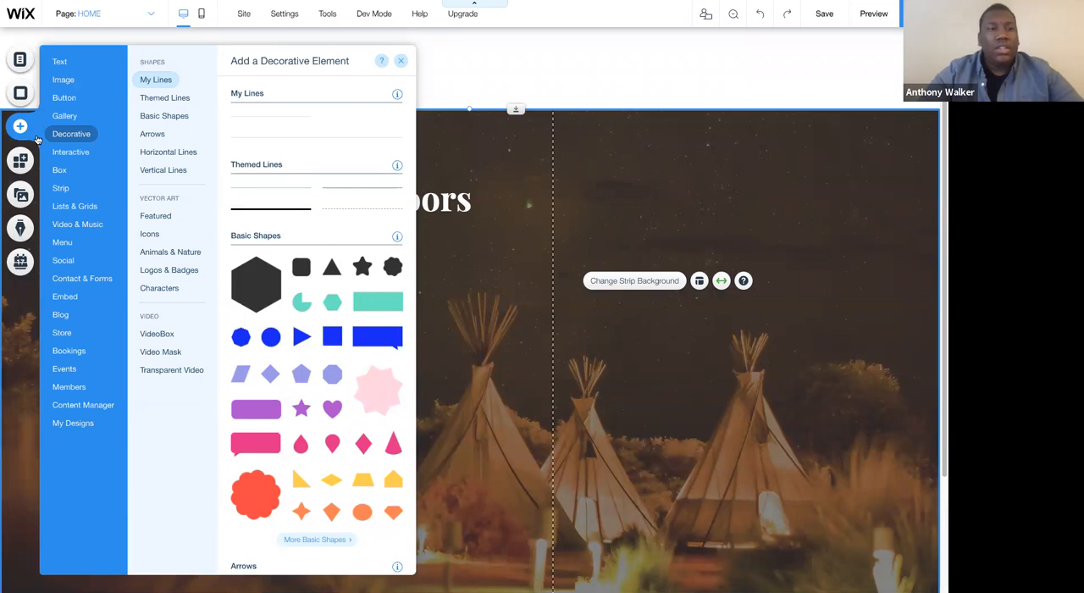
pyautogui.click(65, 96)
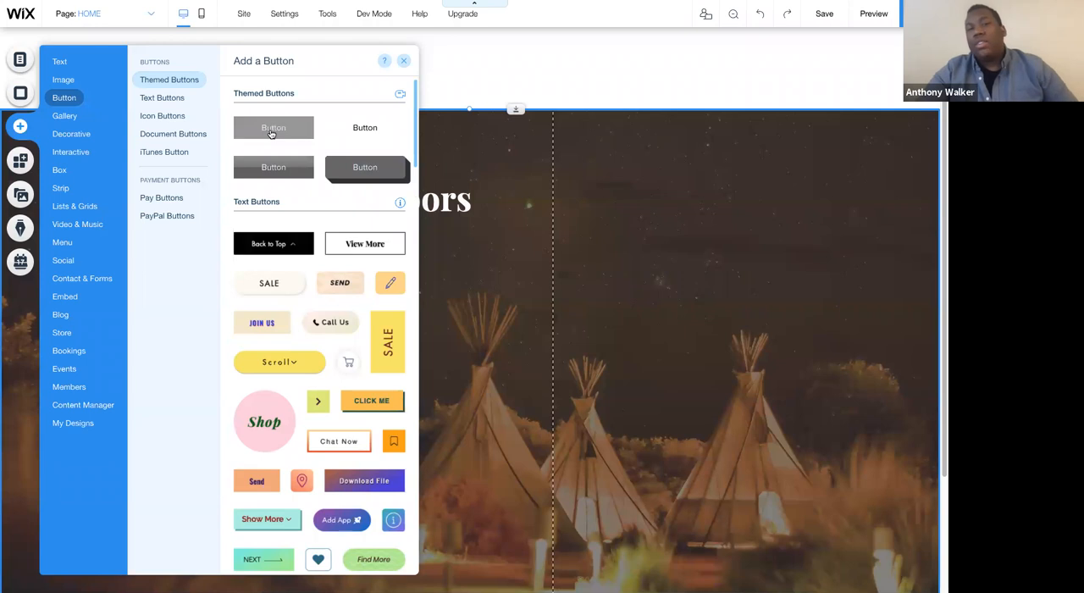
pyautogui.click(273, 127)
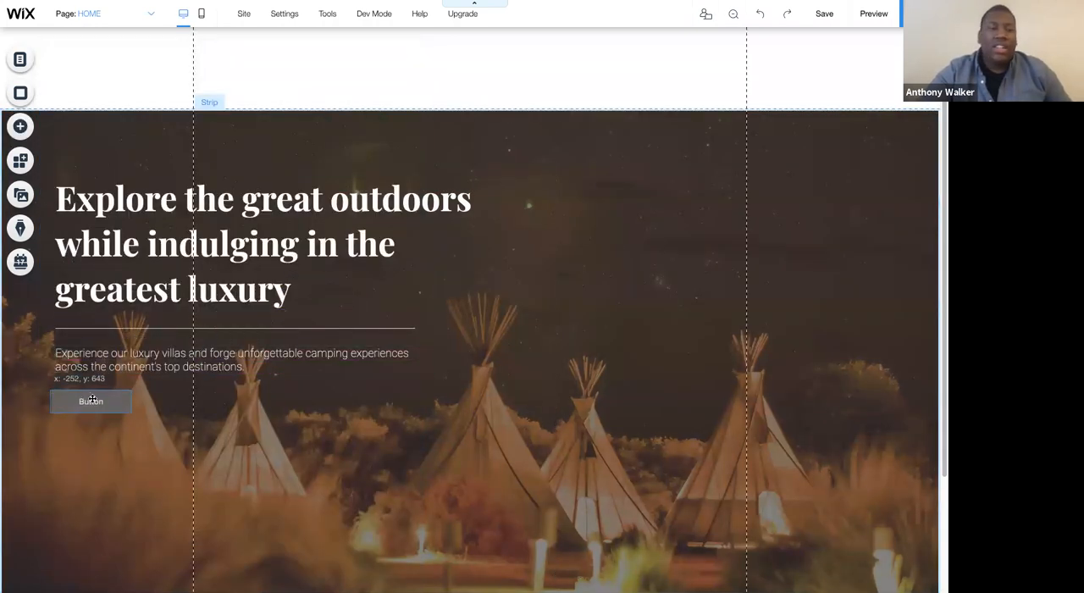
pyautogui.click(91, 401)
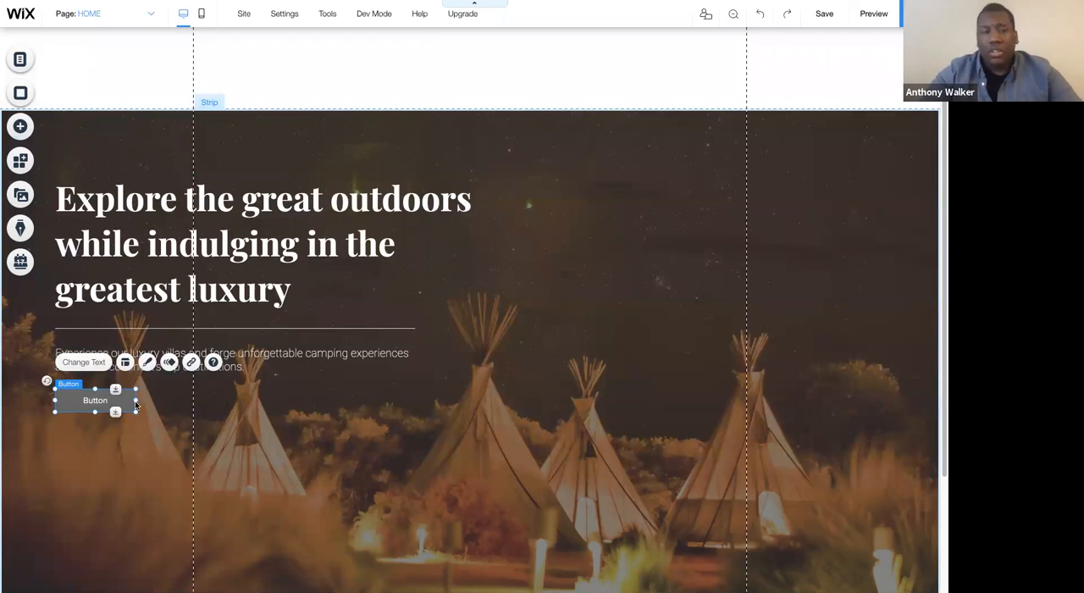
pyautogui.moveTo(136, 400); pyautogui.dragTo(163, 400)
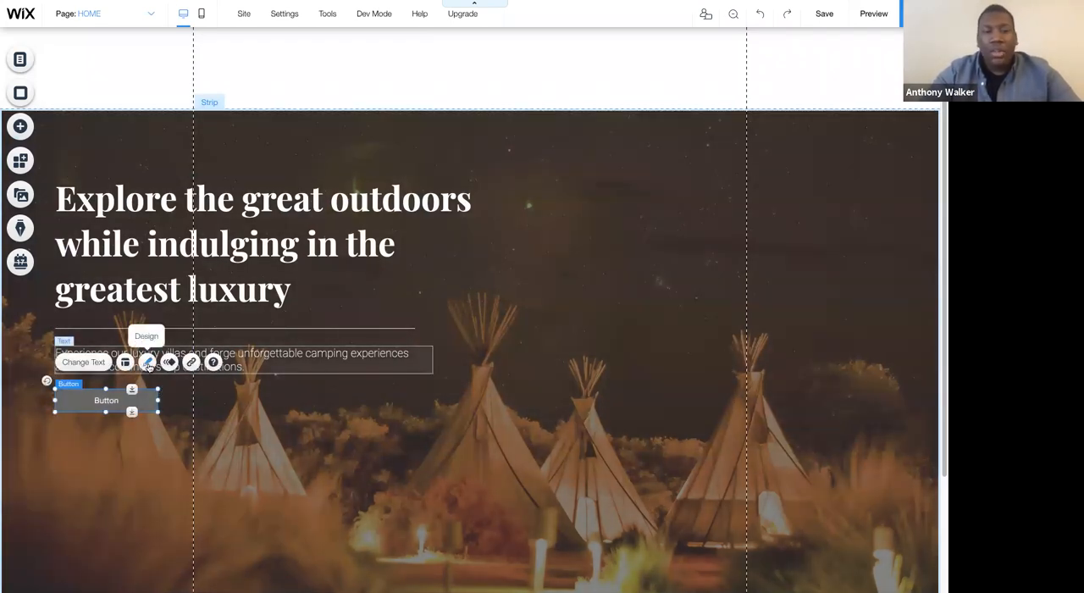
# Step: Apply the Paragraph 1 text theme to the button label
pyautogui.click(148, 362)
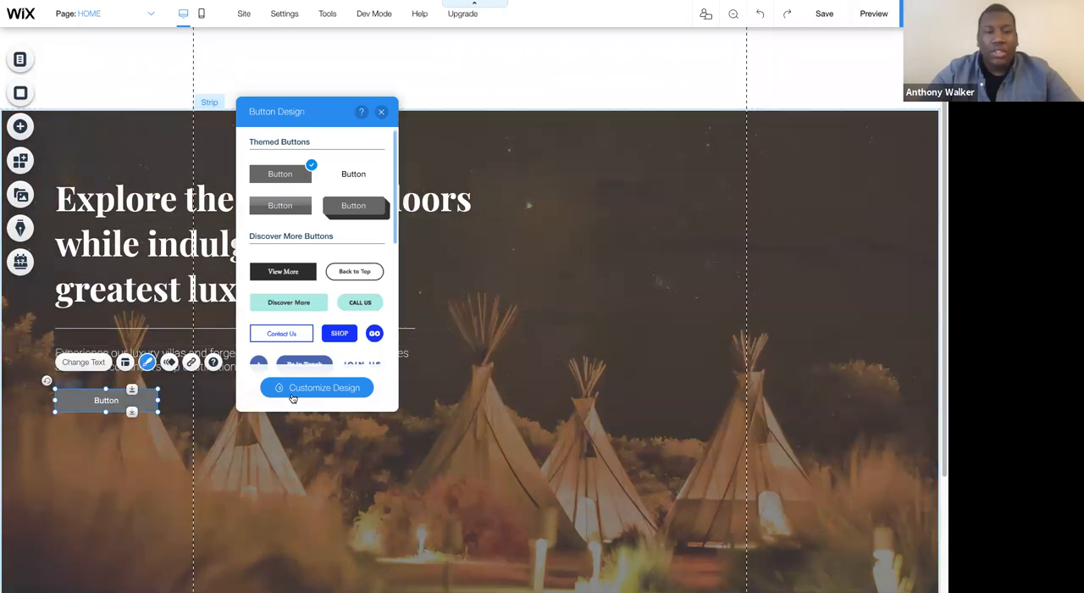
pyautogui.click(316, 387)
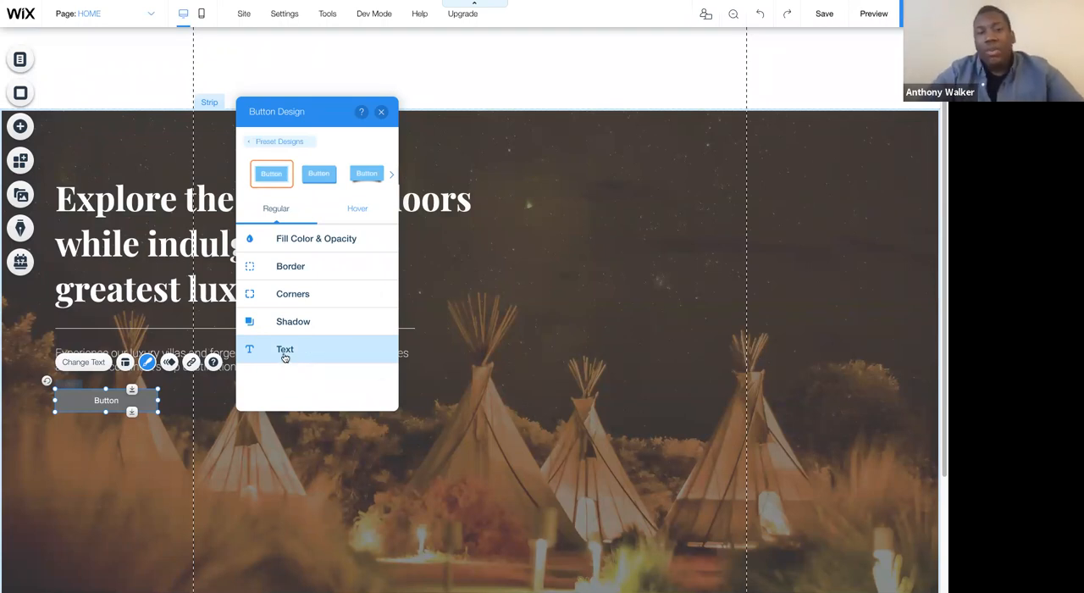
pyautogui.click(285, 349)
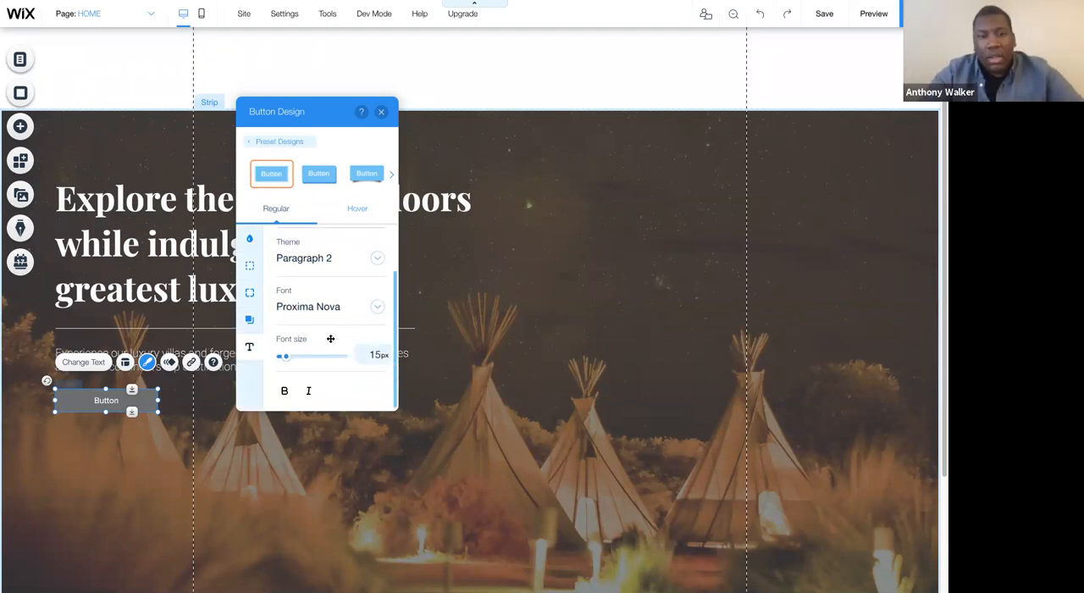
pyautogui.moveTo(284, 355); pyautogui.dragTo(289, 355)
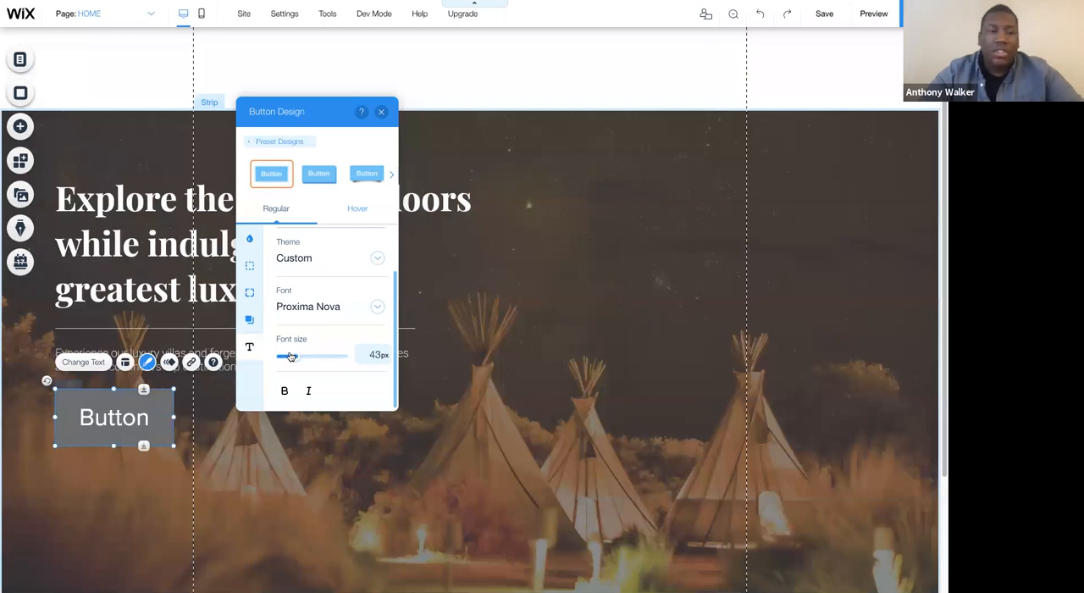
pyautogui.moveTo(290, 355); pyautogui.dragTo(283, 355)
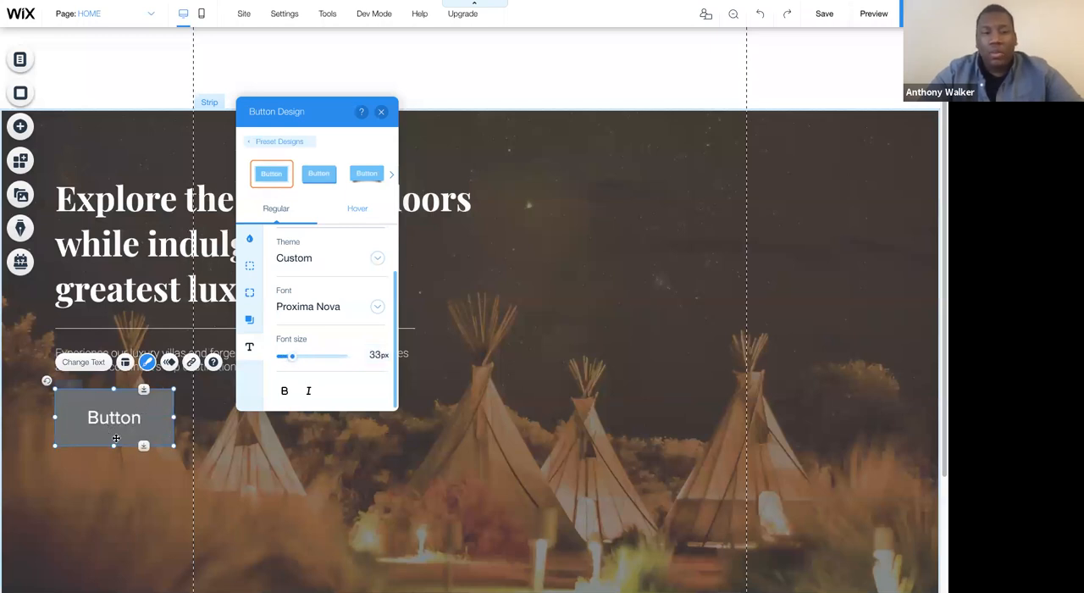
pyautogui.click(381, 110)
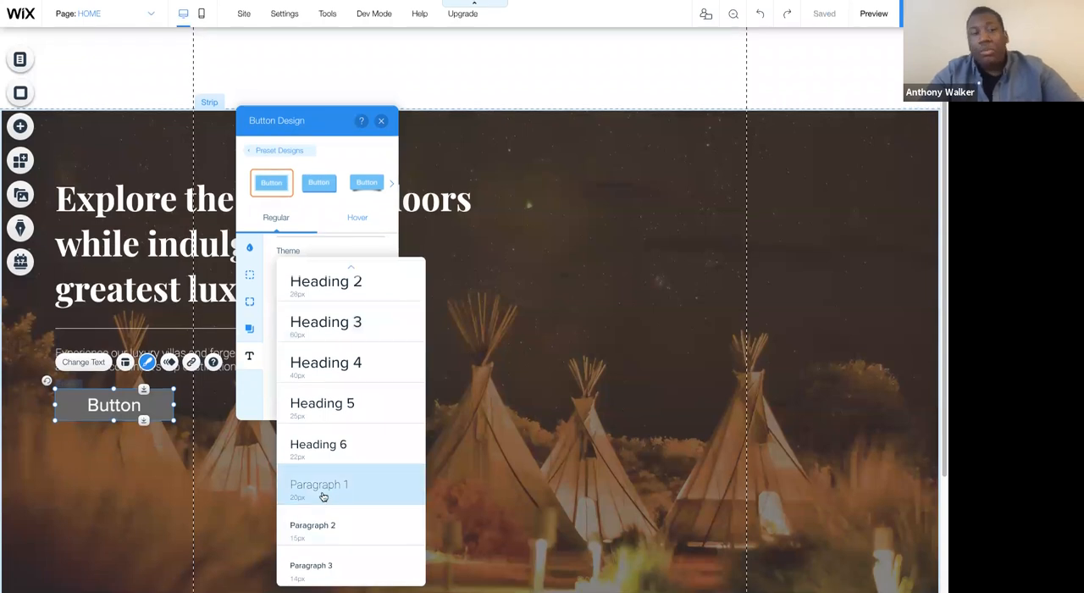
pyautogui.click(319, 488)
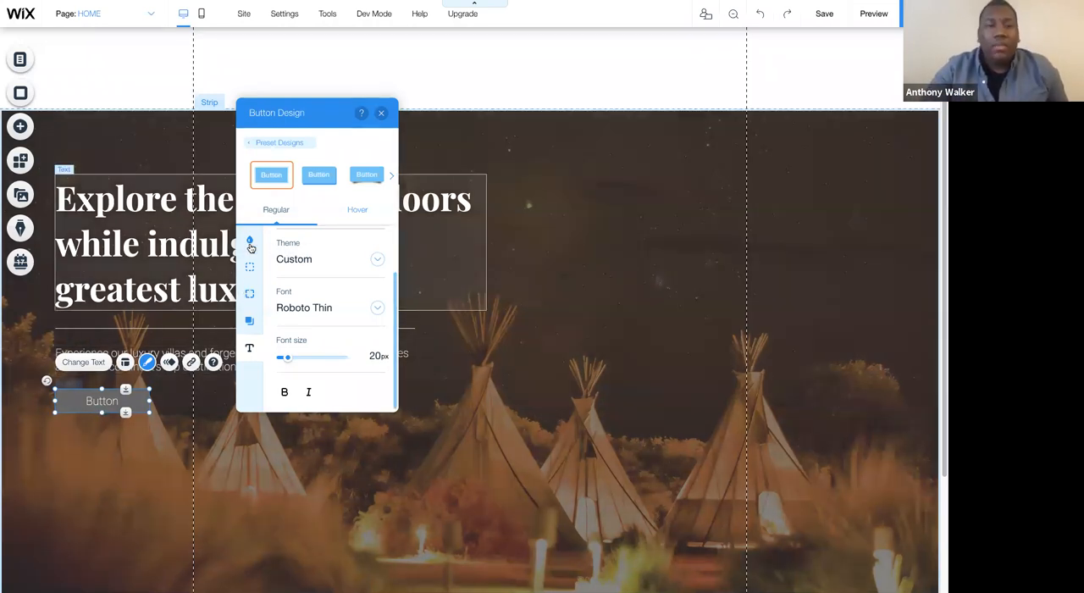
# Step: Fill the button with the gold site colour
pyautogui.click(249, 240)
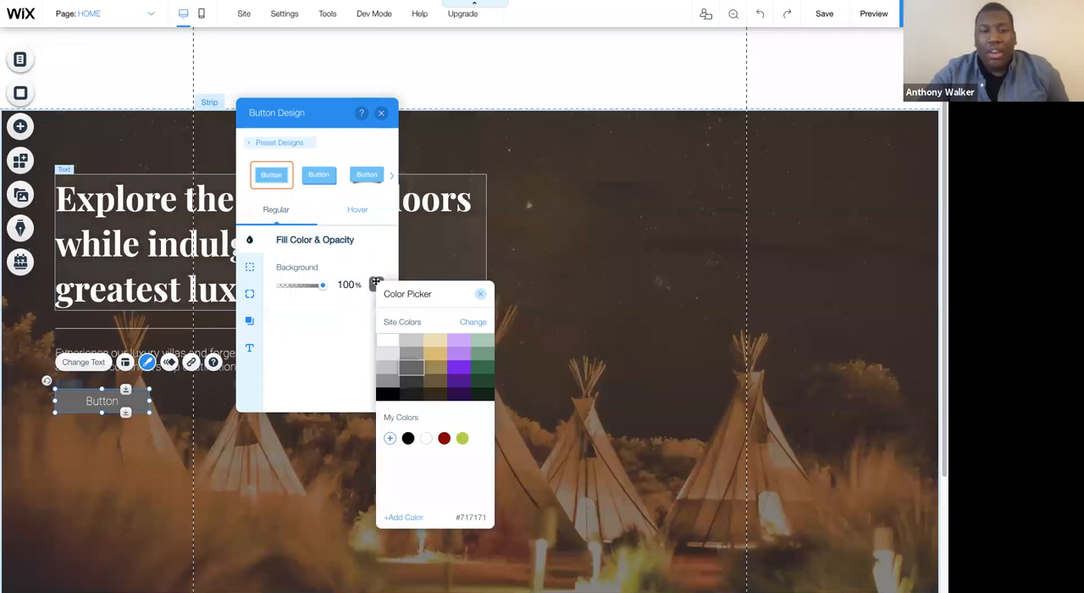
pyautogui.click(435, 348)
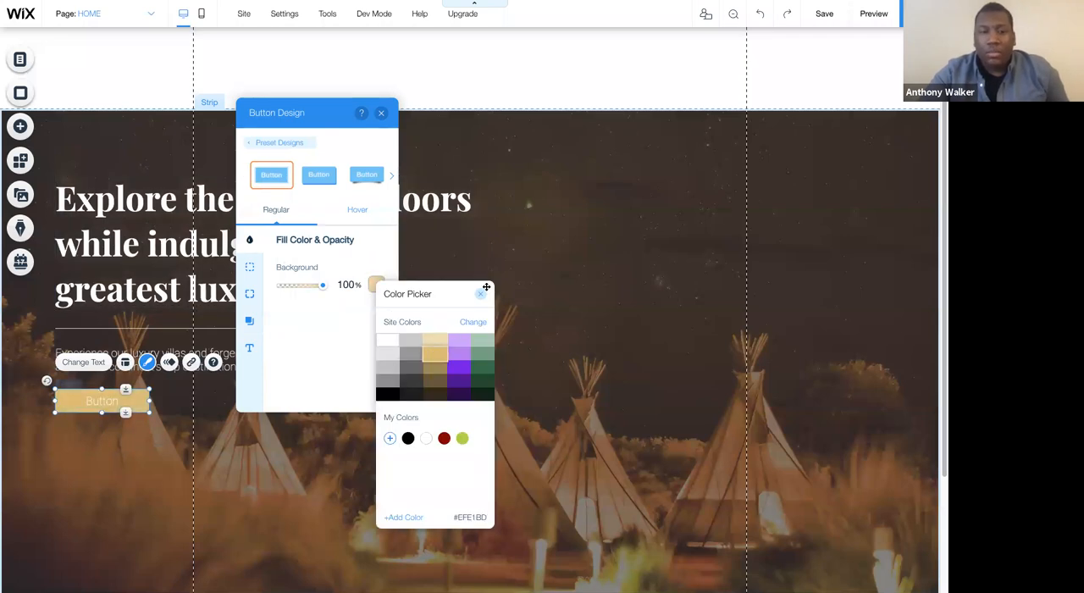
pyautogui.click(480, 294)
pyautogui.write('Get')
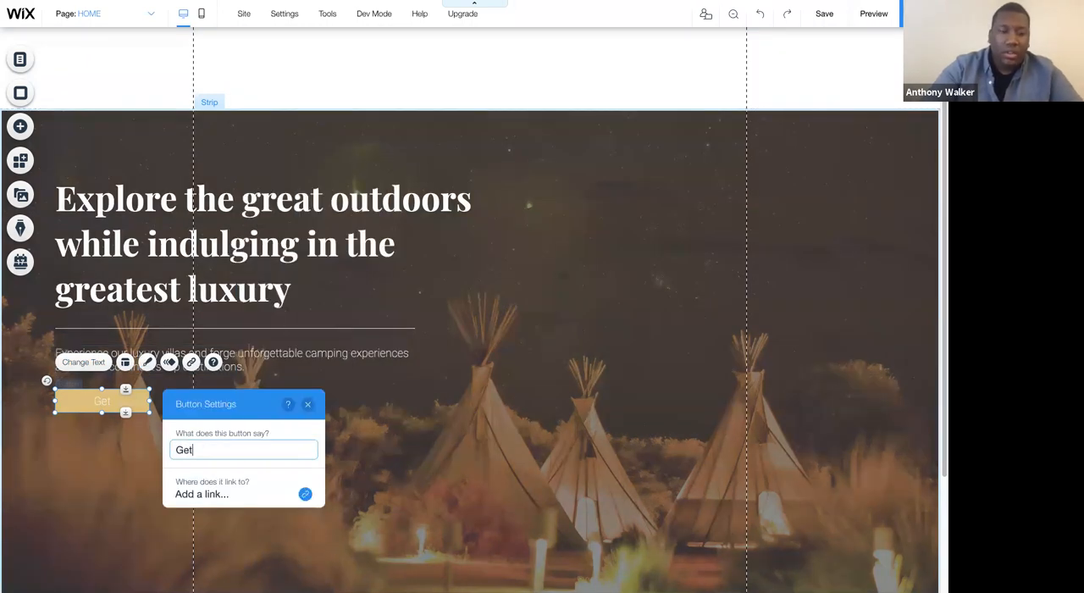
# Step: Change the button label to 'Get Started' and finish editing
pyautogui.write('Started')
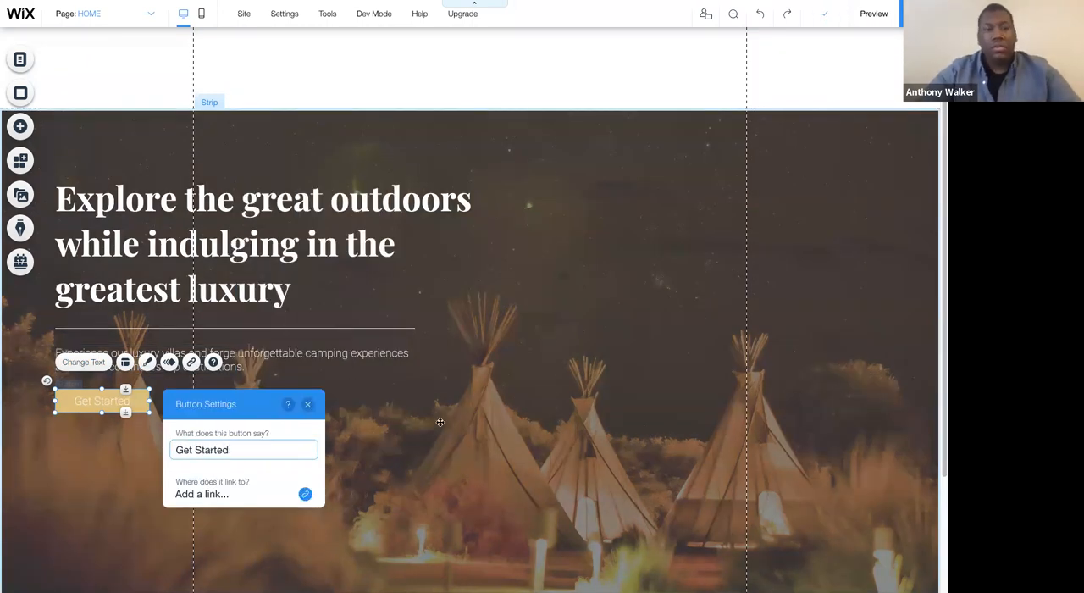
pyautogui.click(307, 404)
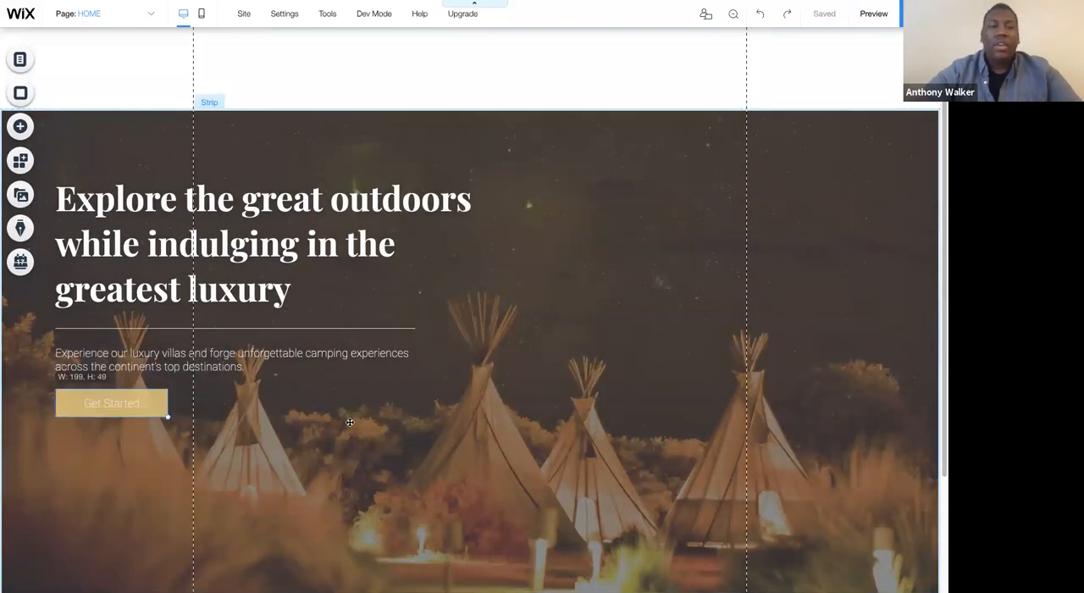
pyautogui.click(349, 421)
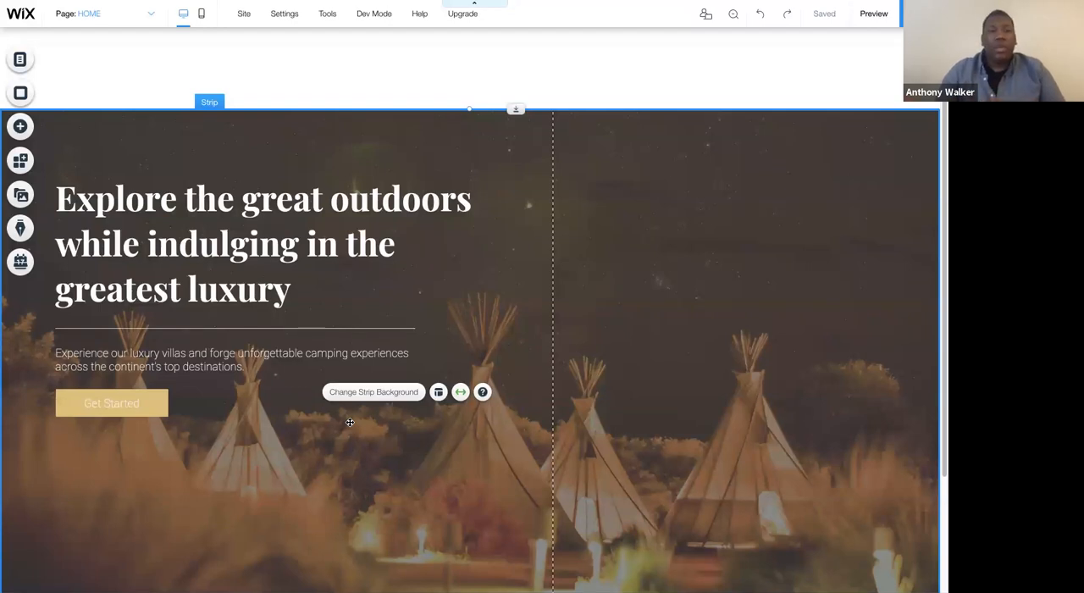
pyautogui.moveTo(614, 325)
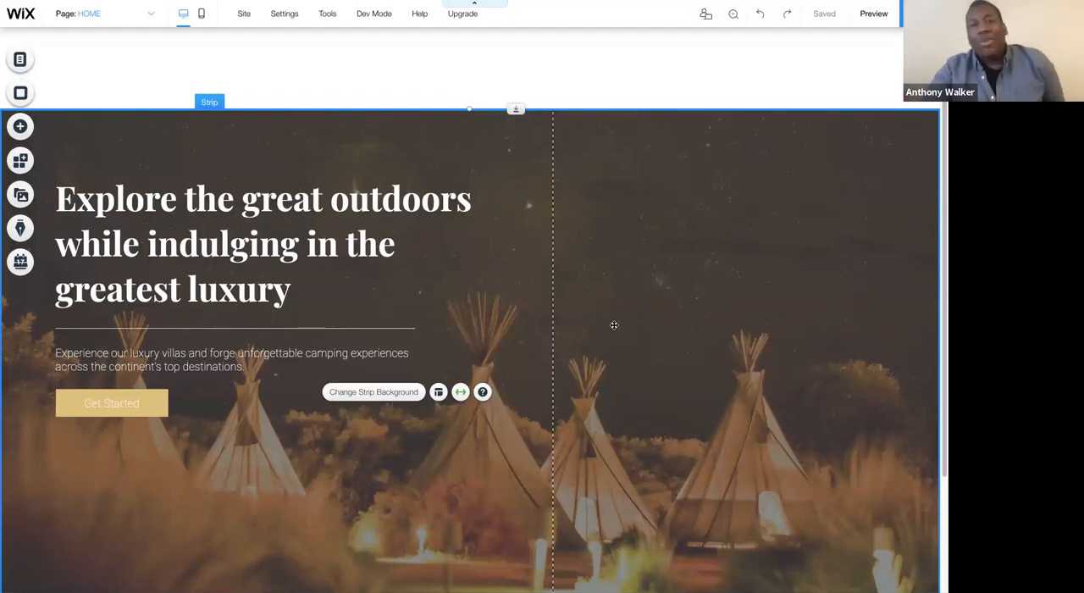
pyautogui.scroll(-3)
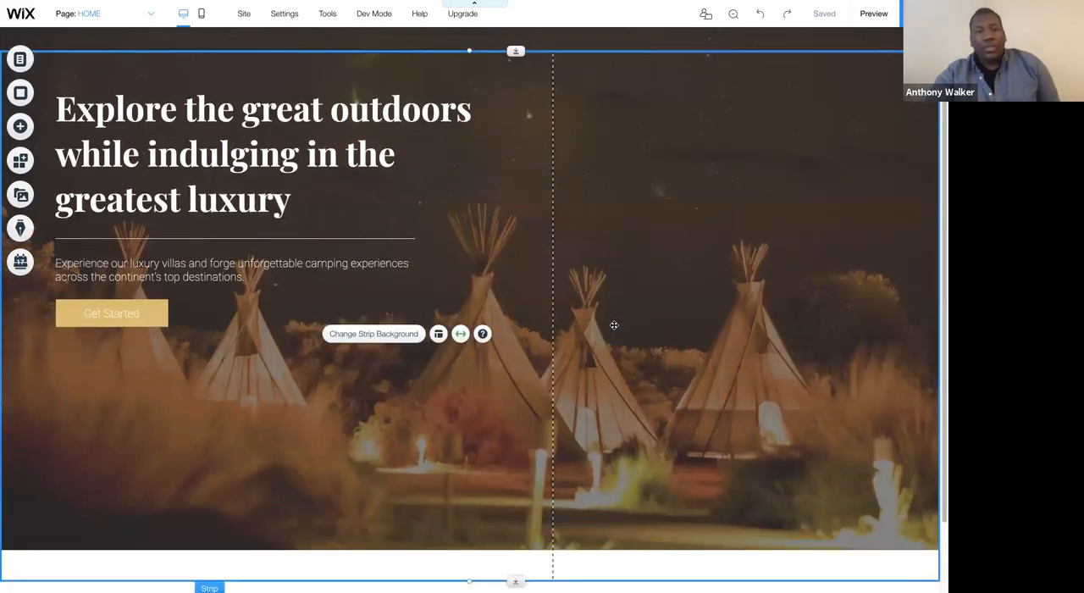